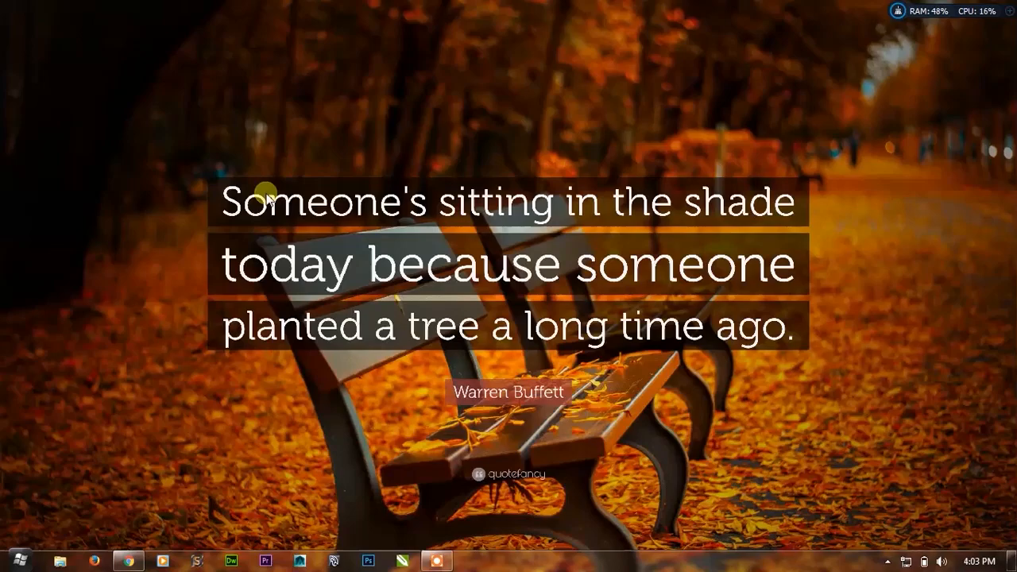
pyautogui.moveTo(221, 123)
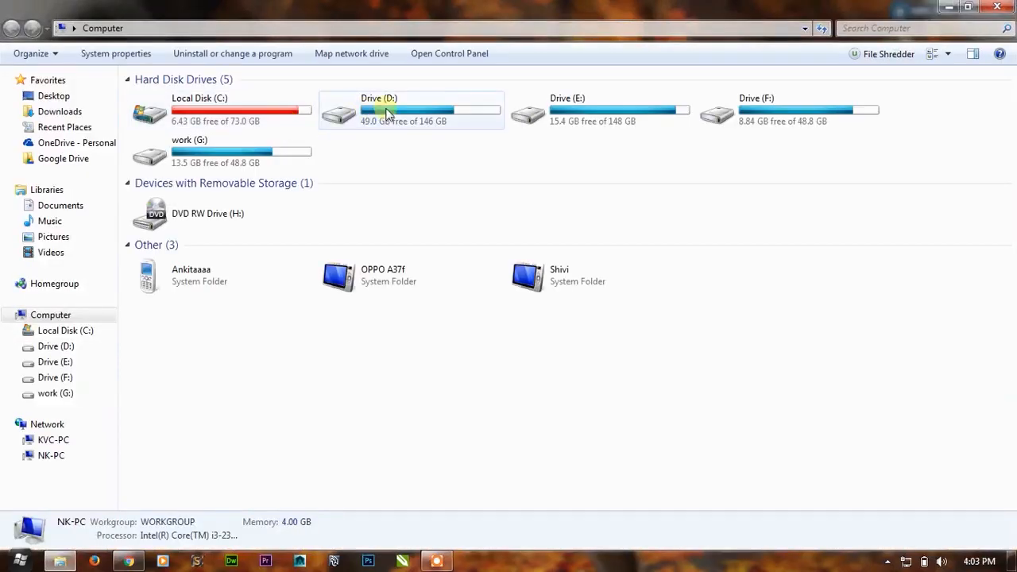
# Open Drive E:, then create a test folder 'dskdjk' and delete it.
pyautogui.doubleClick(568, 111)
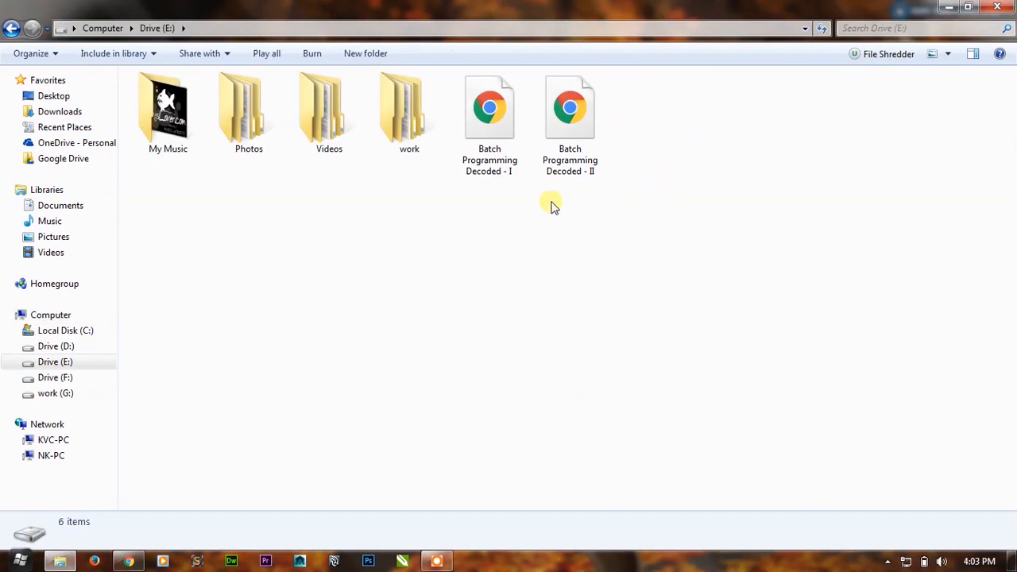
pyautogui.click(168, 108)
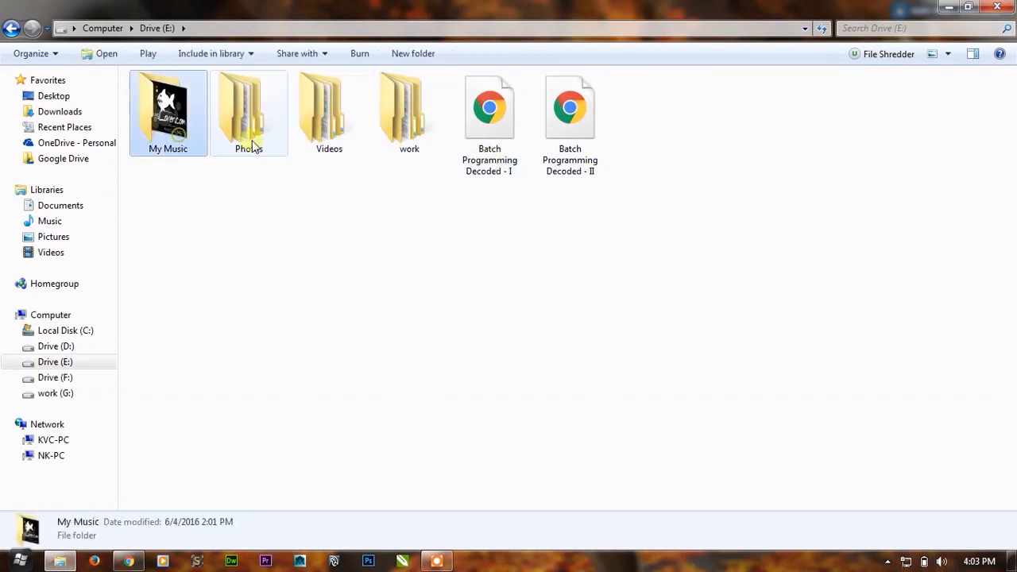
pyautogui.click(409, 111)
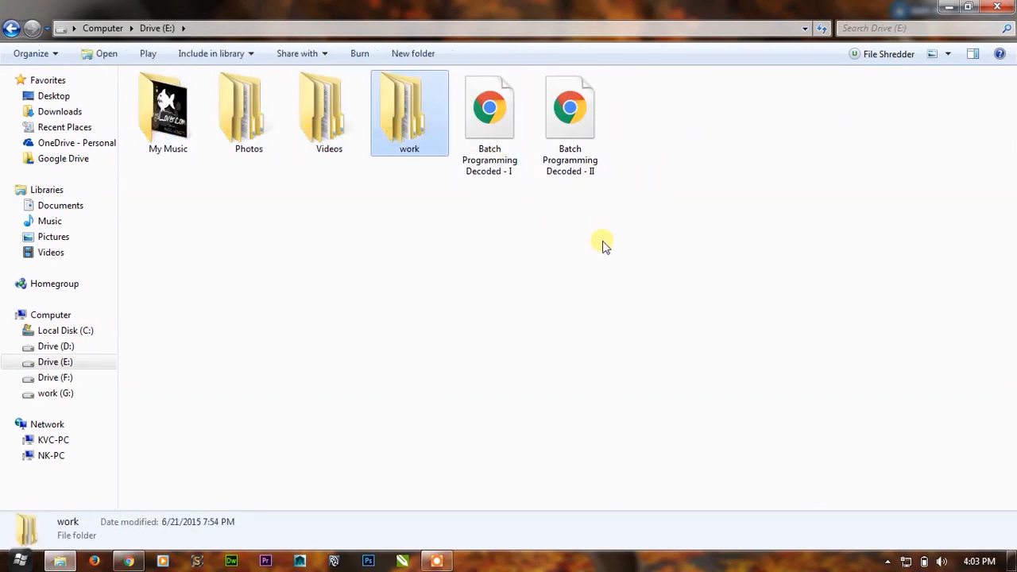
pyautogui.moveTo(693, 136)
pyautogui.write('dskdjk')
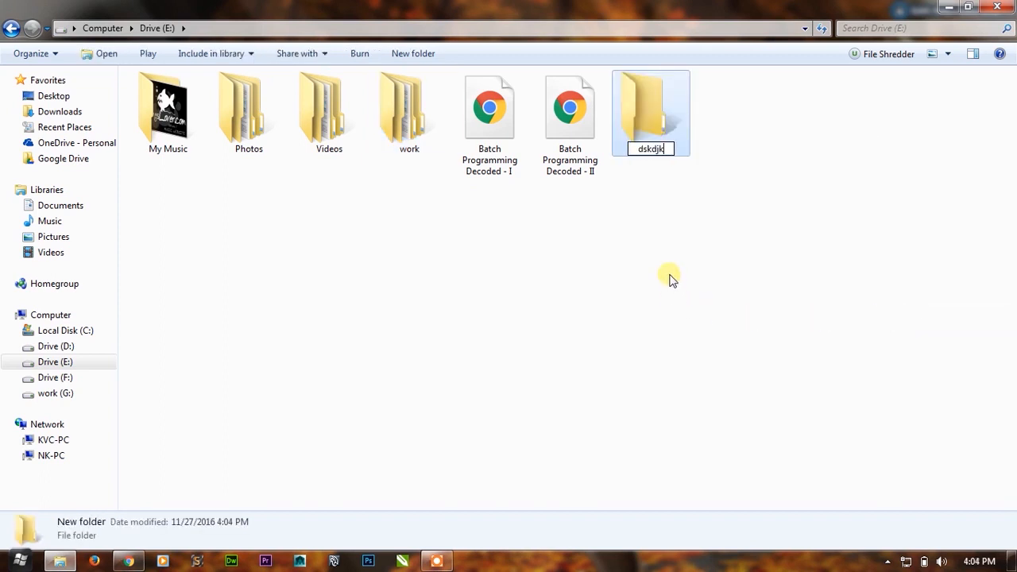
pyautogui.press('Delete')
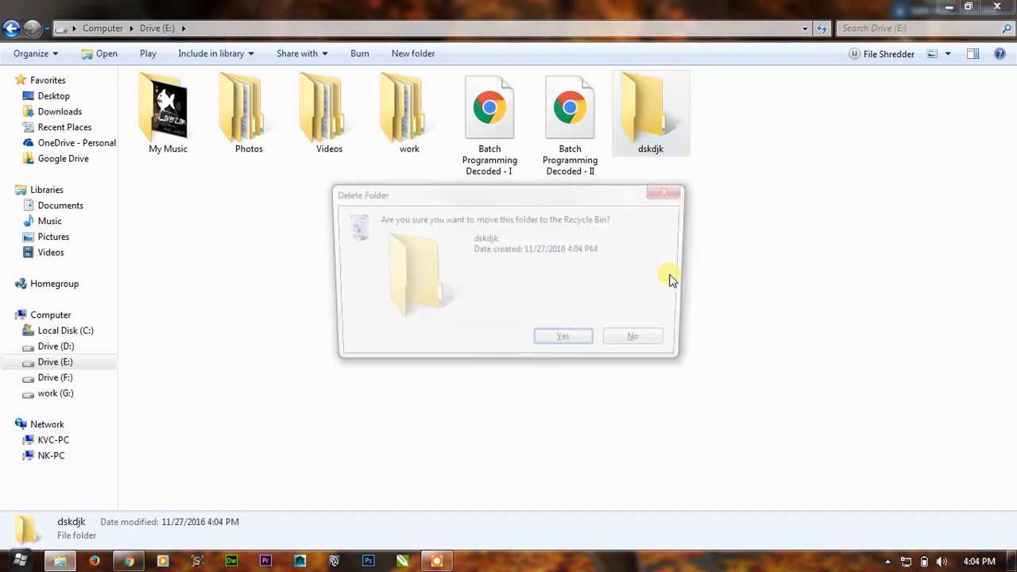
pyautogui.click(562, 336)
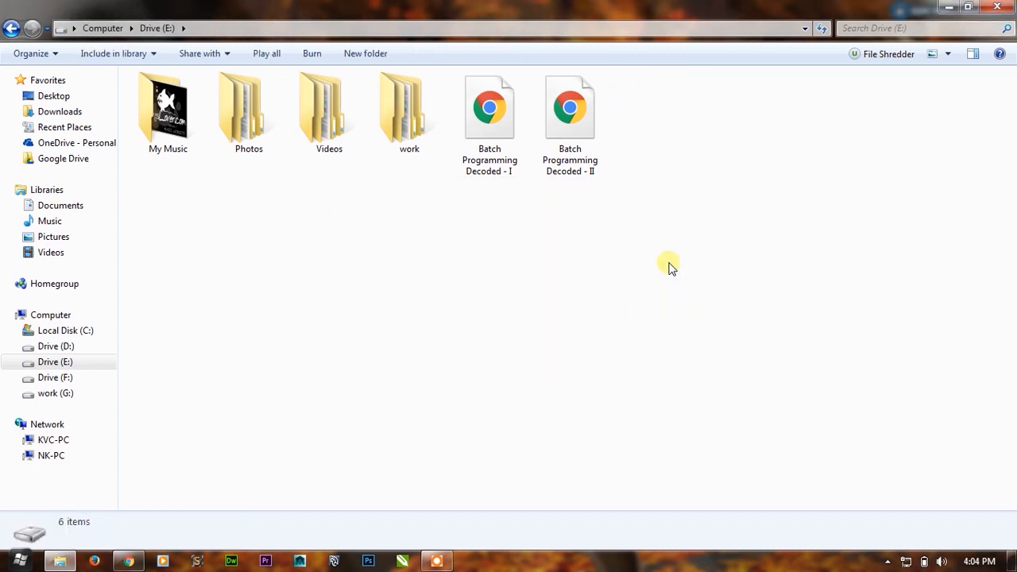
pyautogui.moveTo(683, 174)
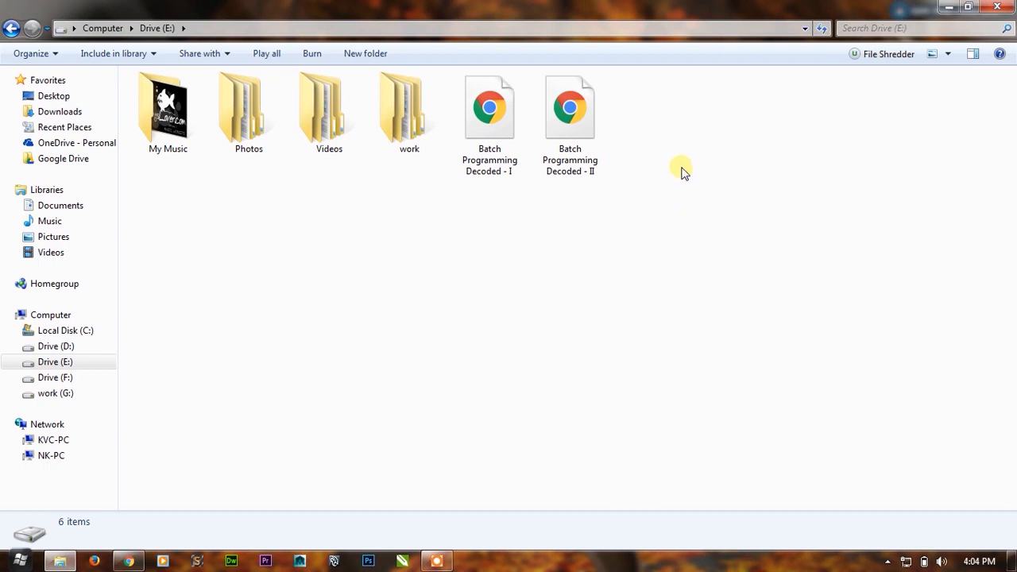
# Try naming a new Drive E: folder 'con' and dismiss the invalid device name error.
pyautogui.rightClick(681, 168)
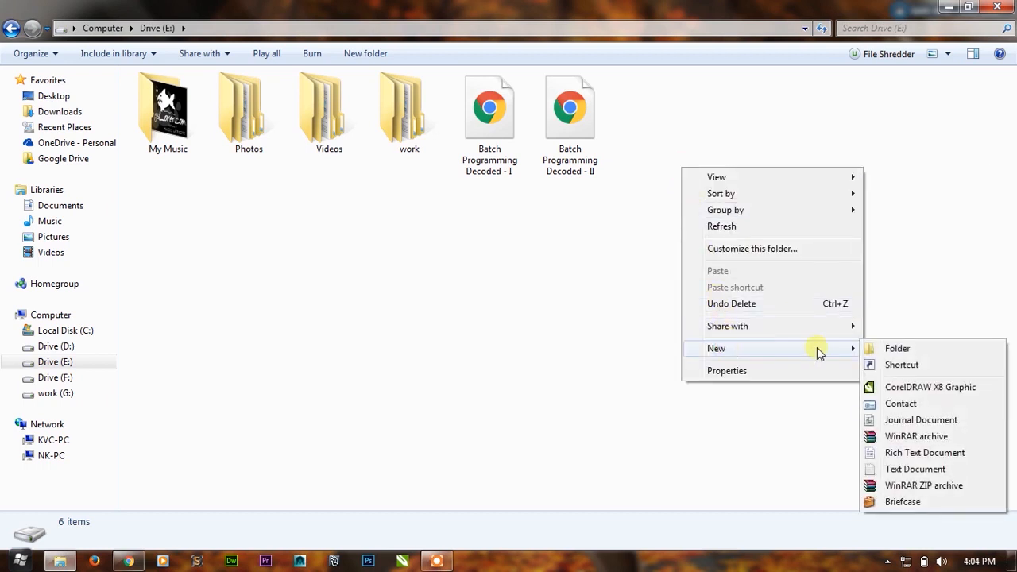
pyautogui.click(898, 348)
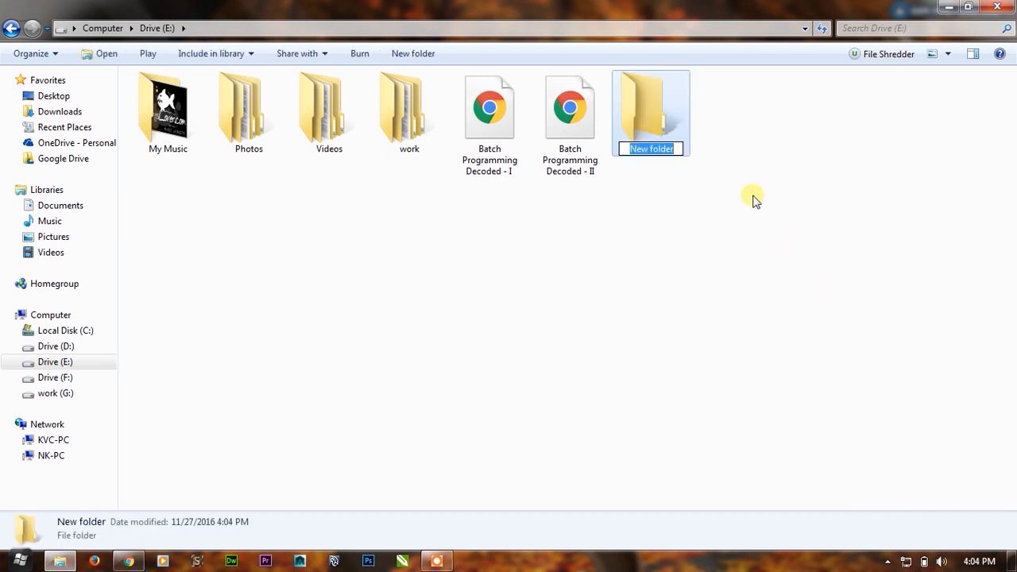
pyautogui.write('con')
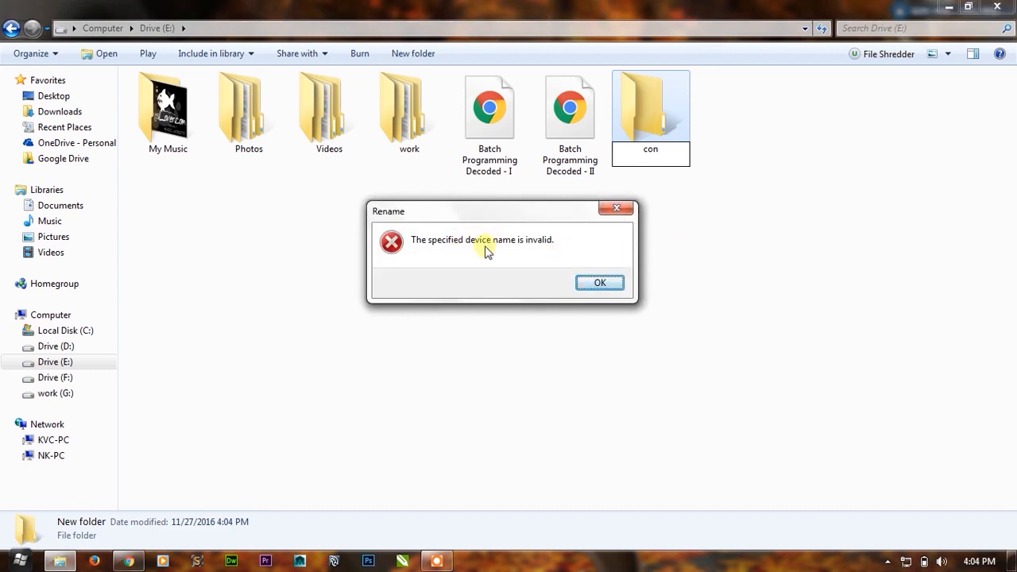
pyautogui.moveTo(602, 242)
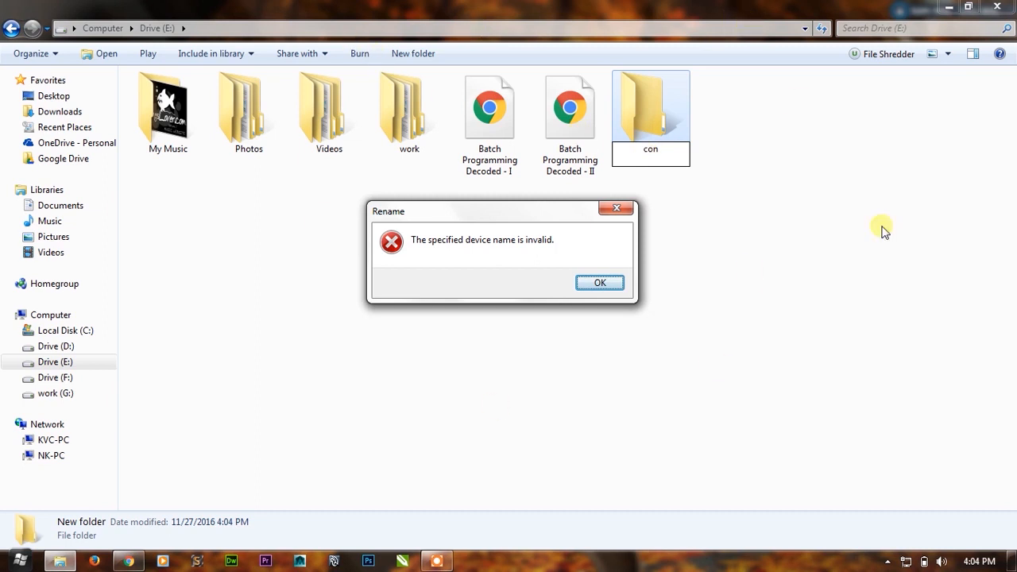
pyautogui.click(600, 283)
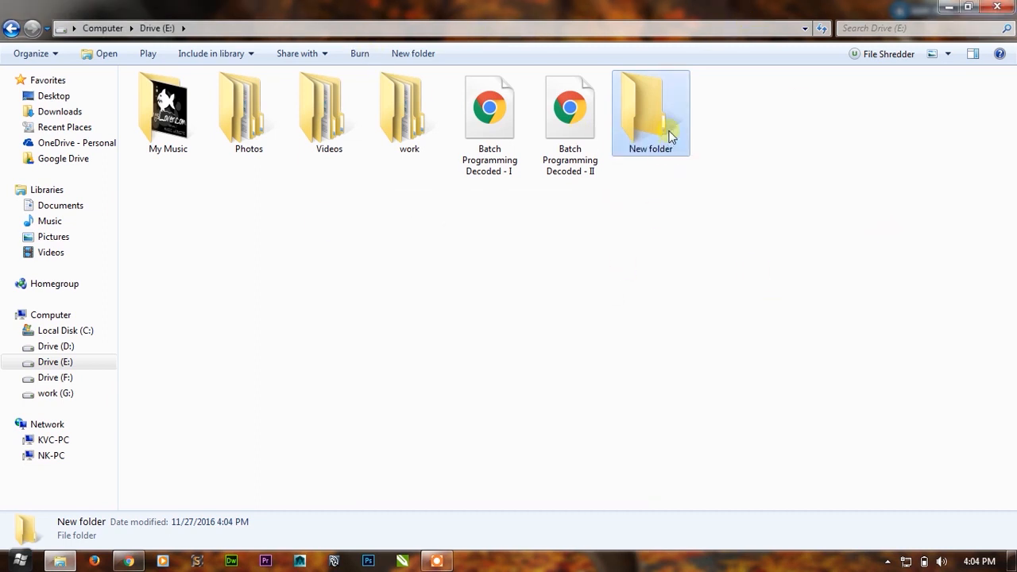
pyautogui.moveTo(672, 111)
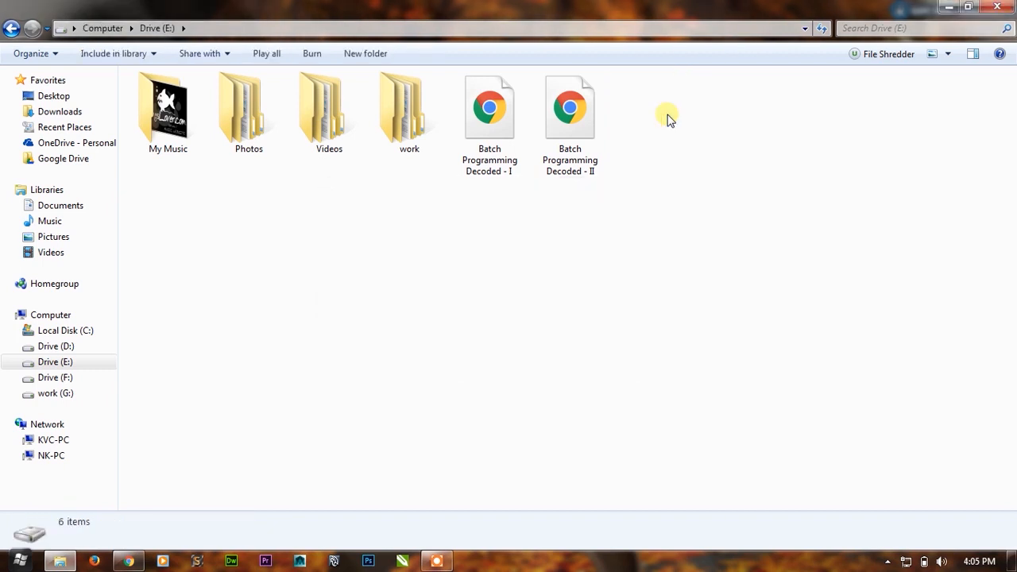
pyautogui.moveTo(756, 172)
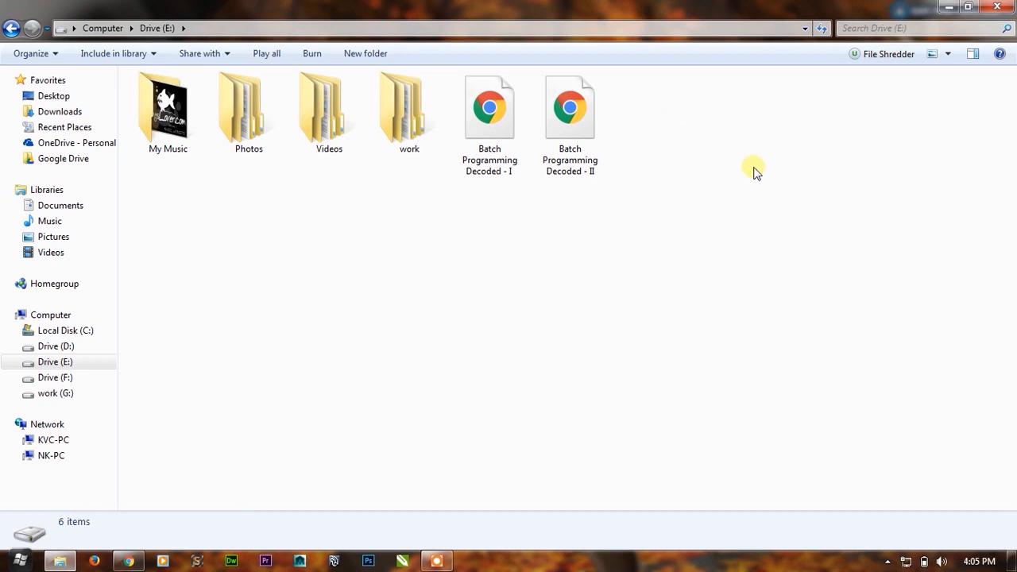
pyautogui.moveTo(732, 151)
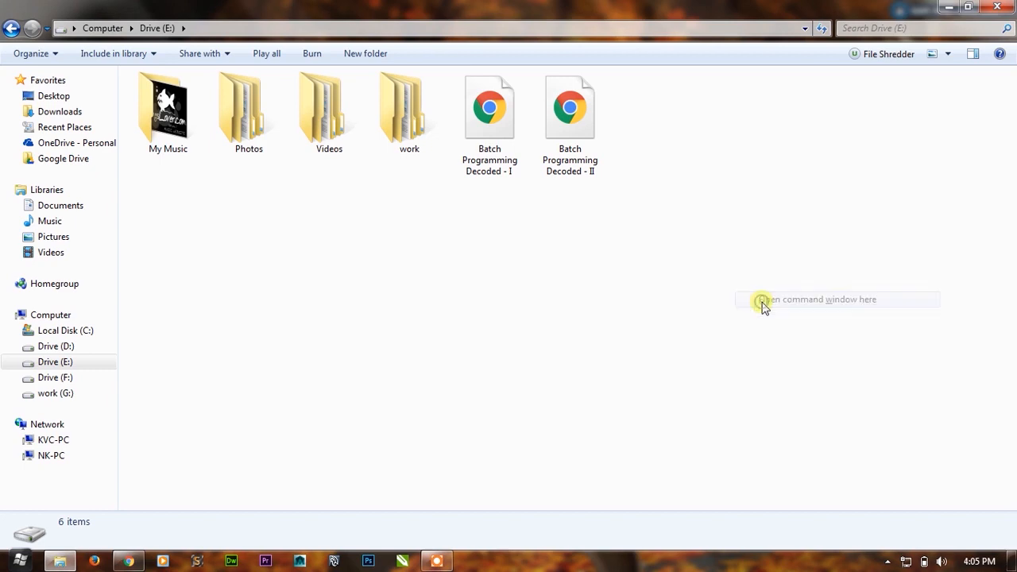
# Open a command prompt at E: and see 'md con' rejected as an invalid name.
pyautogui.click(820, 300)
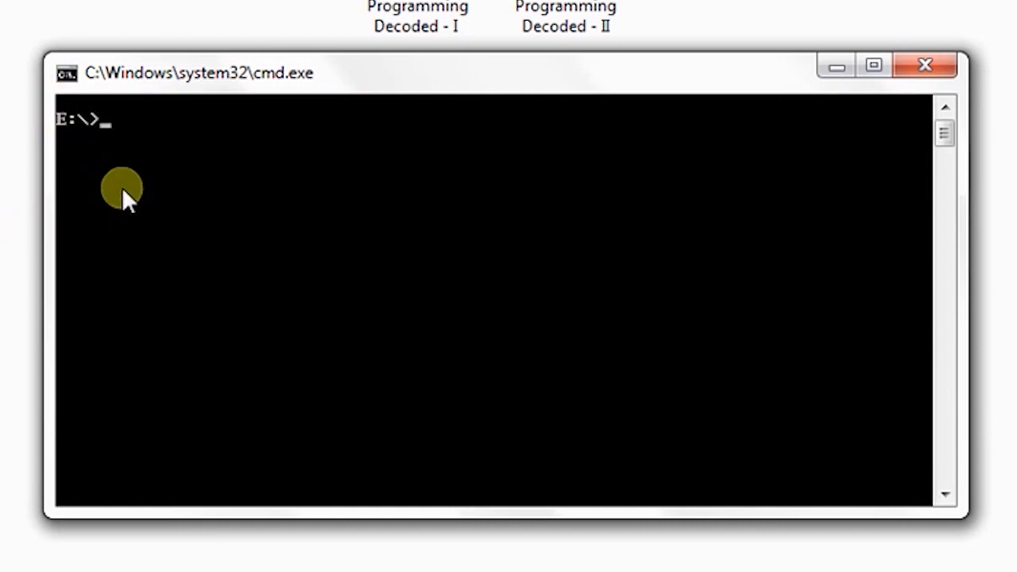
pyautogui.write('md')
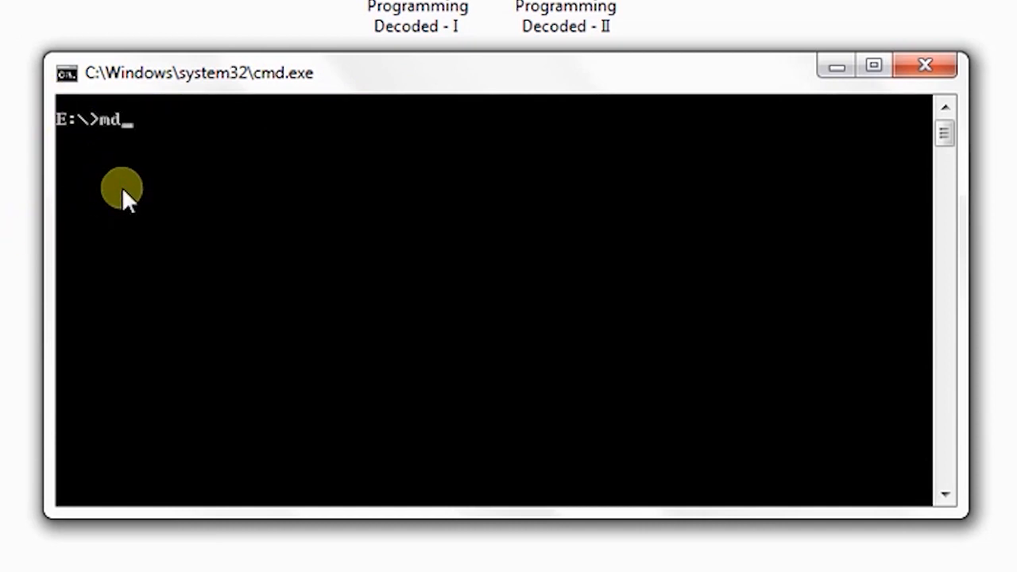
pyautogui.write('con')
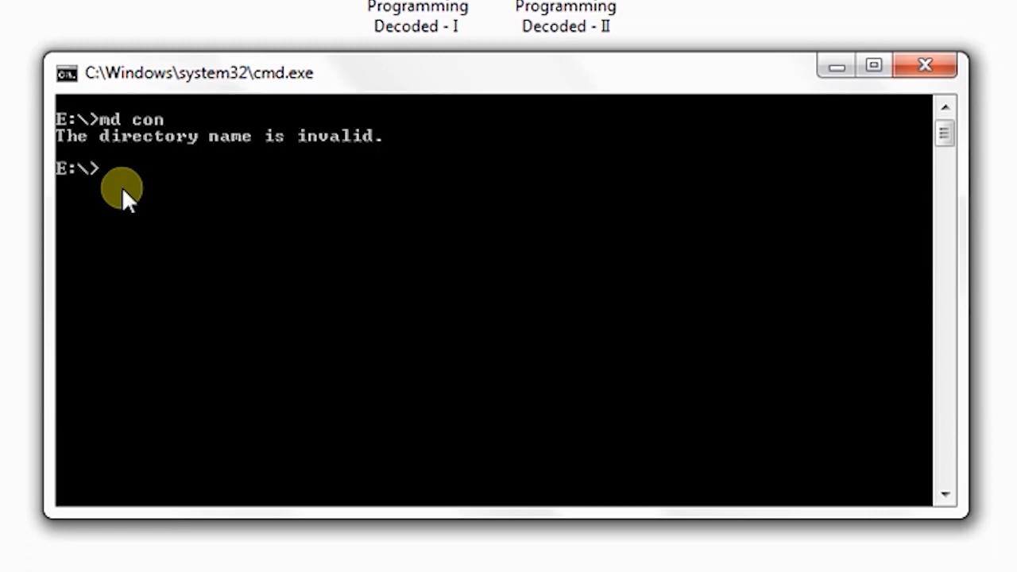
pyautogui.doubleClick(72, 136)
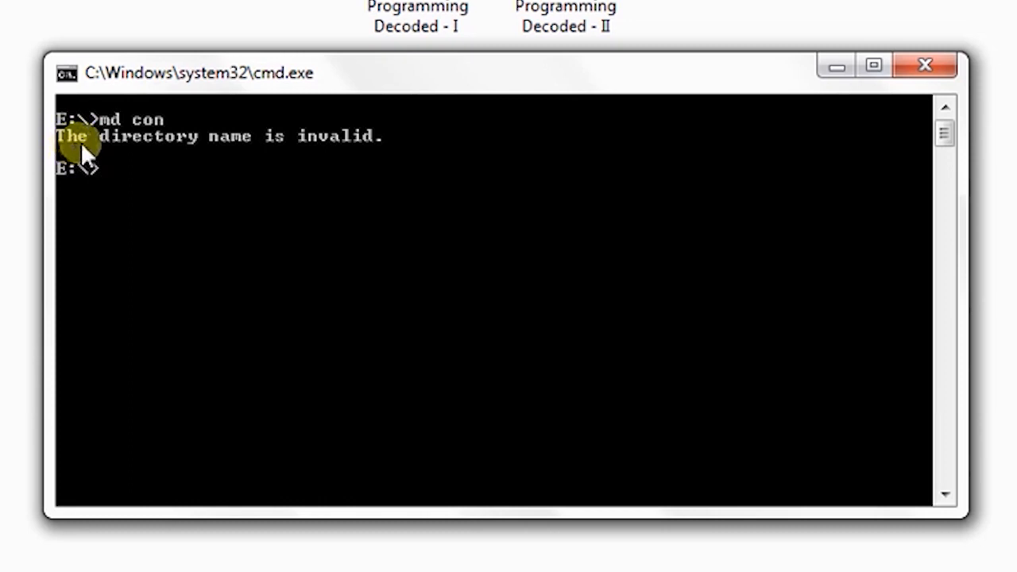
pyautogui.moveTo(393, 173)
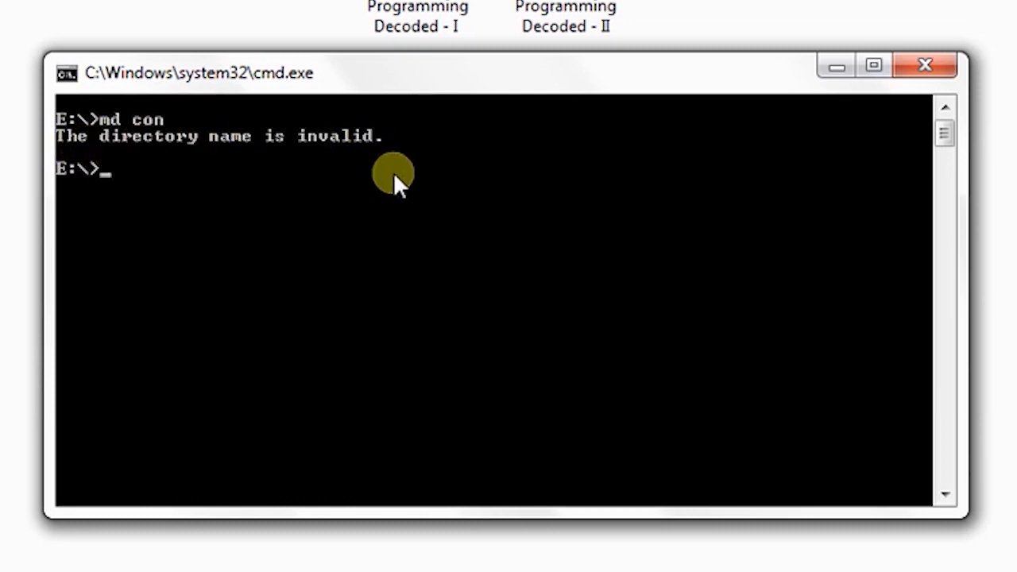
pyautogui.moveTo(374, 171)
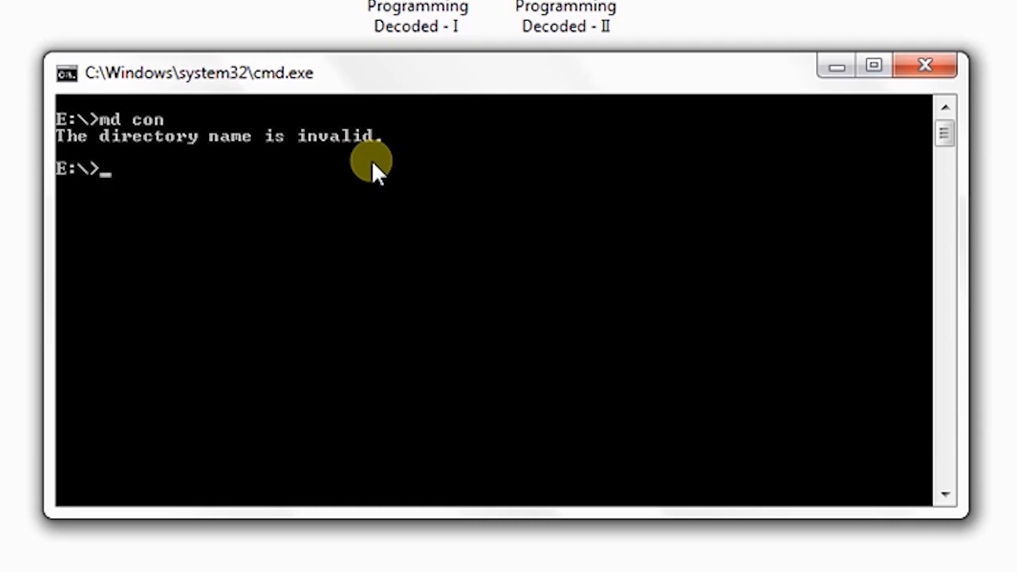
# Run 'md con\' to create the con folder and refresh the drive listing.
pyautogui.write('md con')
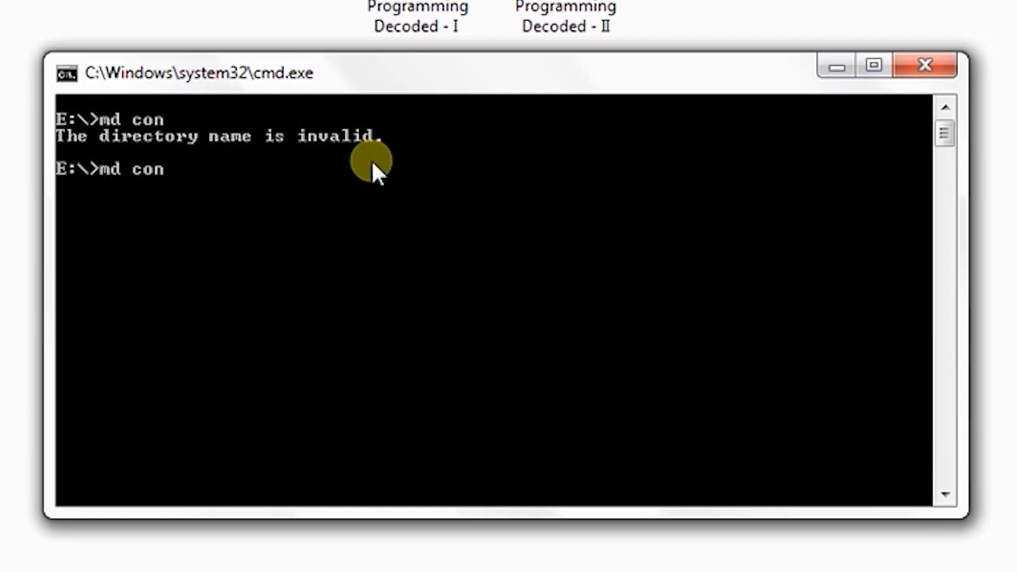
pyautogui.write('\\')
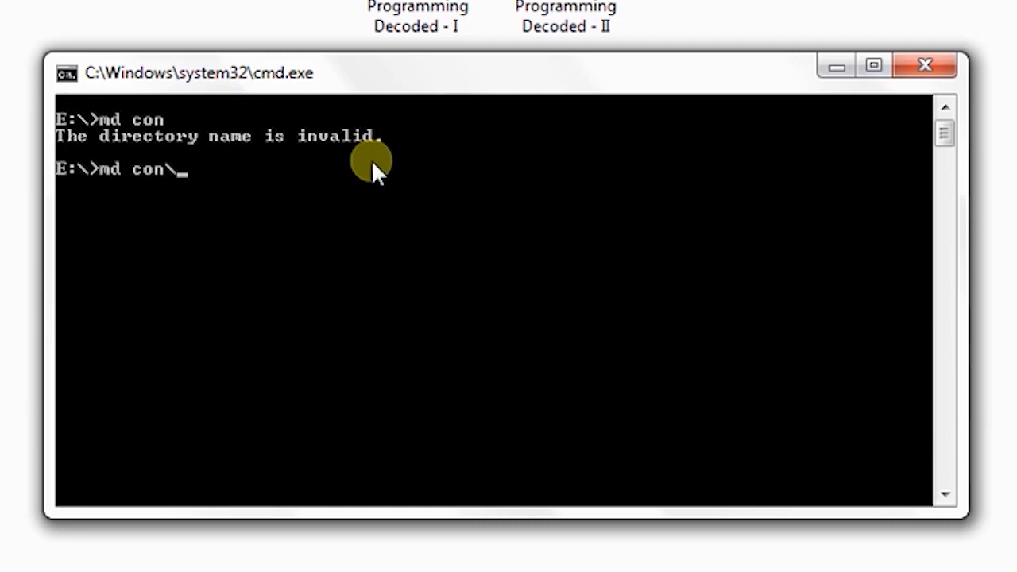
pyautogui.press('enter')
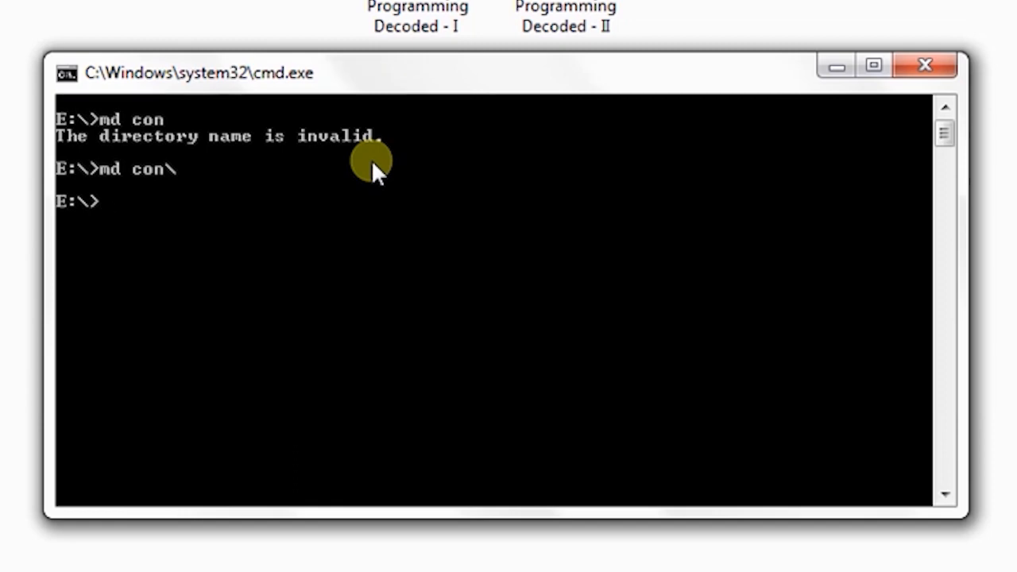
pyautogui.rightClick(771, 141)
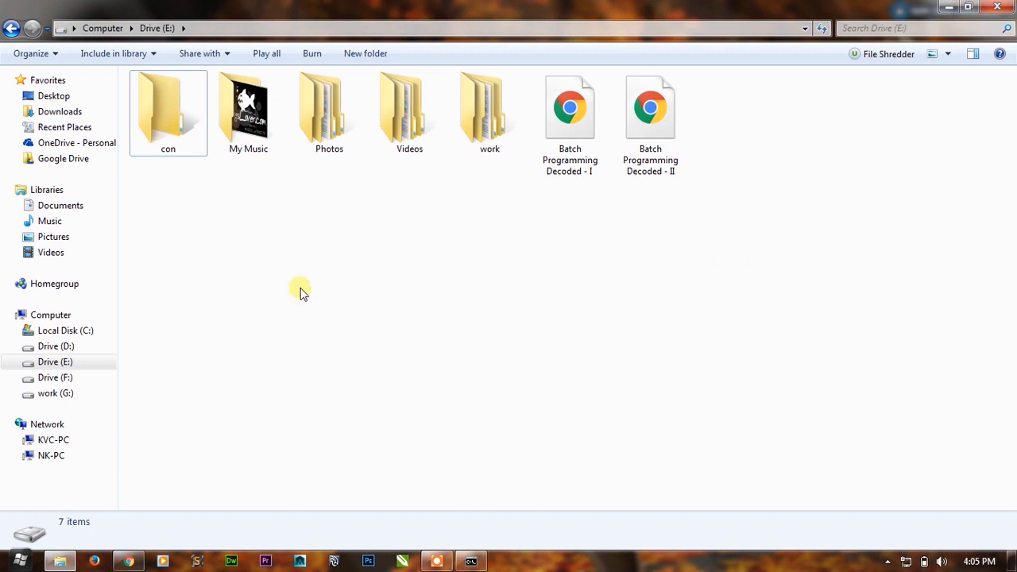
pyautogui.doubleClick(167, 107)
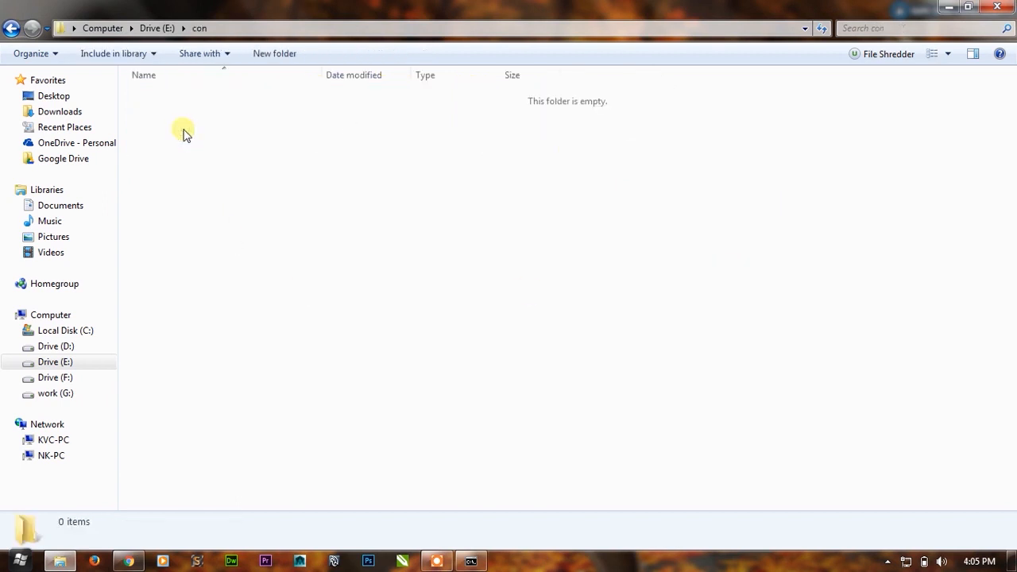
pyautogui.click(12, 28)
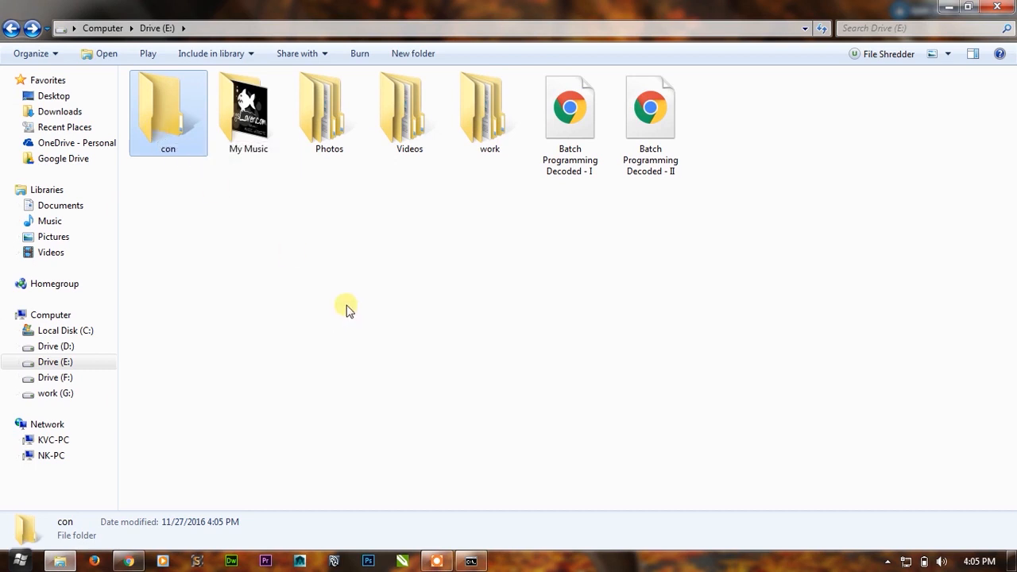
pyautogui.moveTo(220, 210)
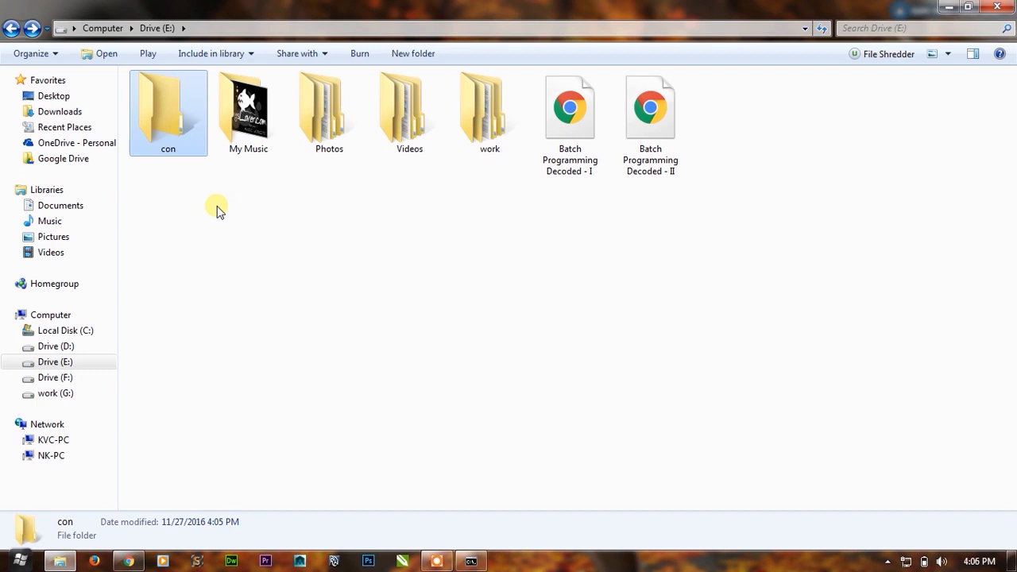
pyautogui.doubleClick(167, 107)
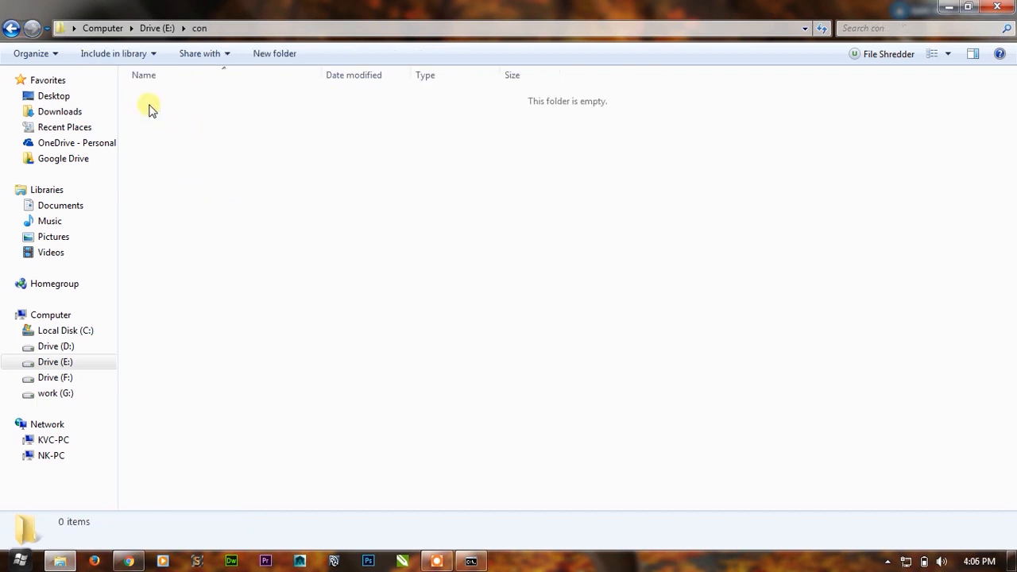
pyautogui.click(11, 28)
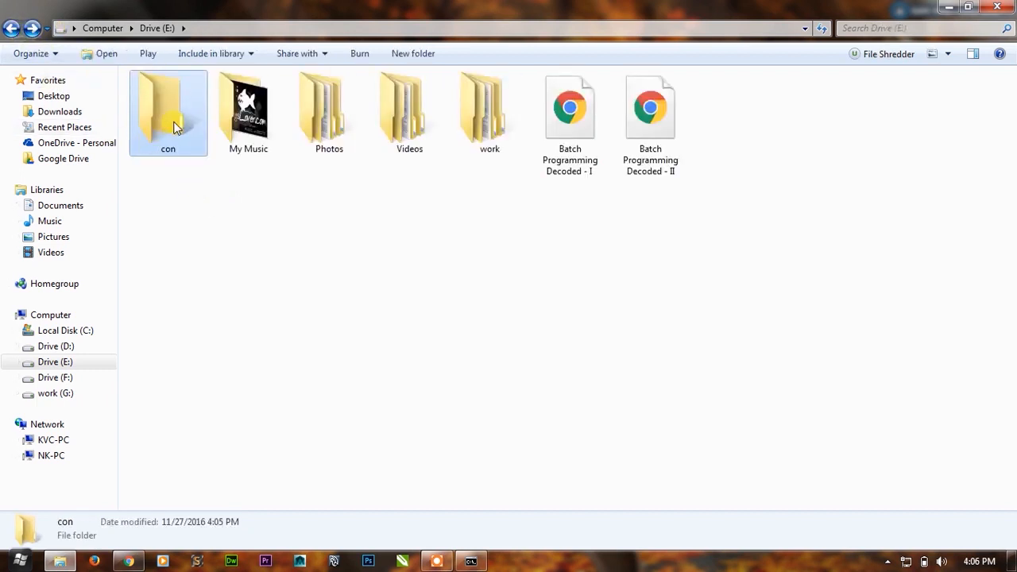
pyautogui.click(469, 561)
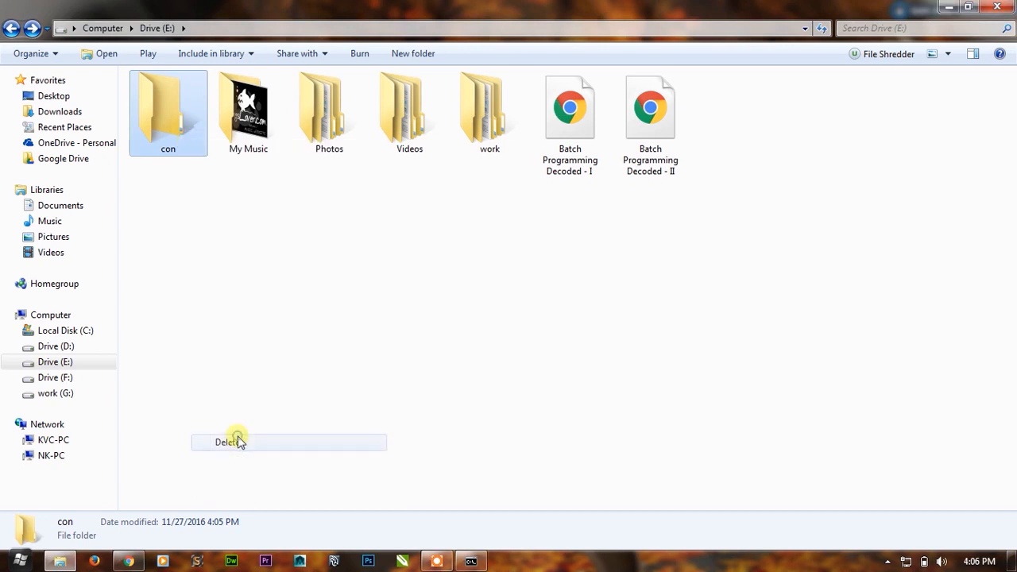
pyautogui.click(226, 442)
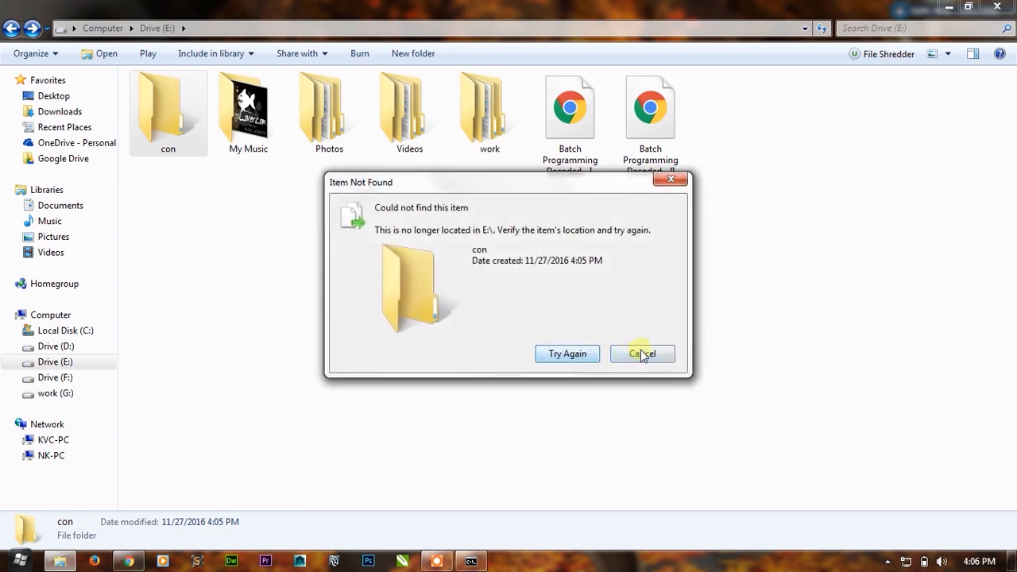
pyautogui.click(642, 353)
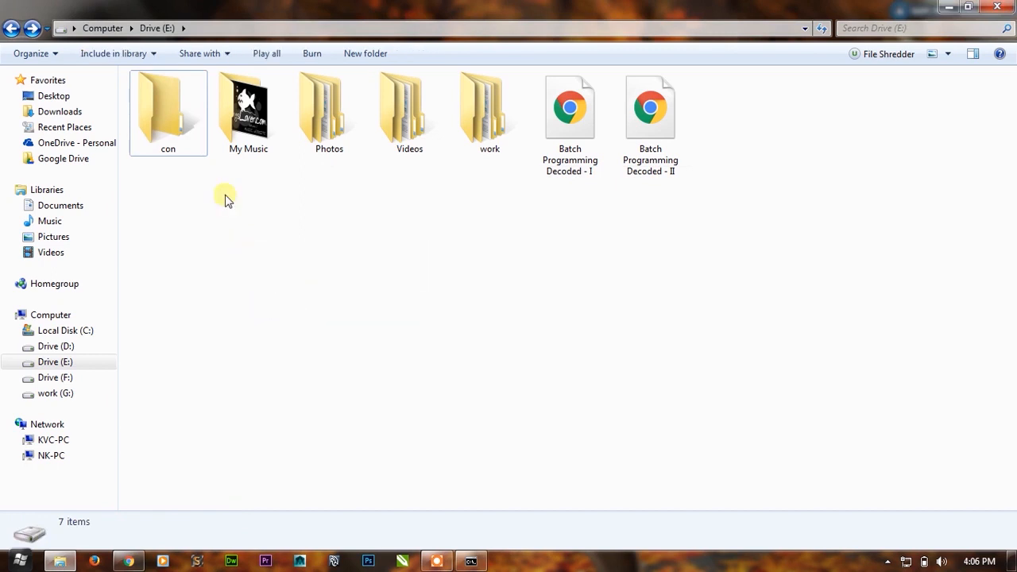
pyautogui.moveTo(182, 147)
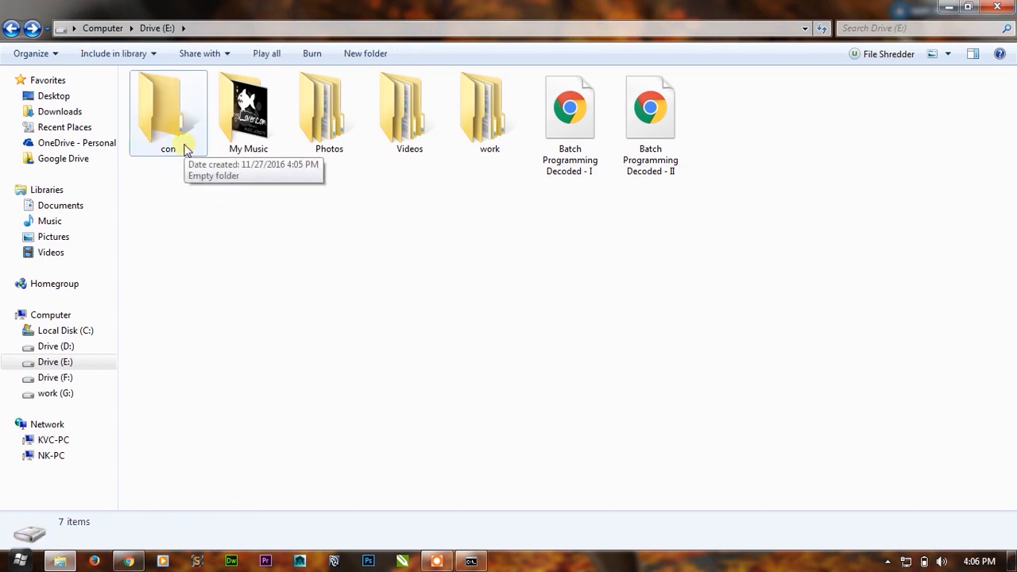
pyautogui.doubleClick(168, 111)
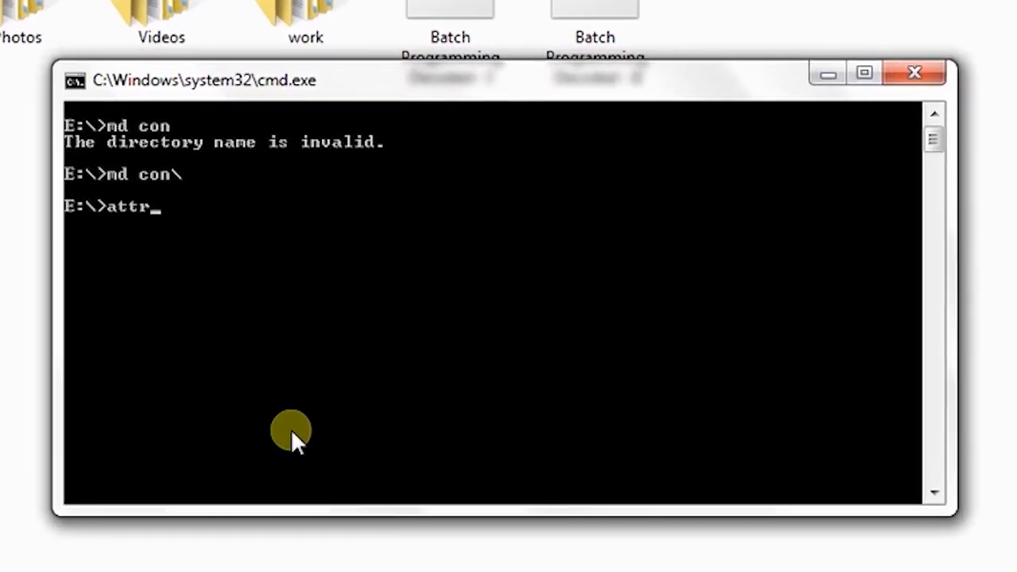
# Run 'attrib +h con' and 'attrib +h con\', both failing with Path not found.
pyautogui.write('ib +h con')
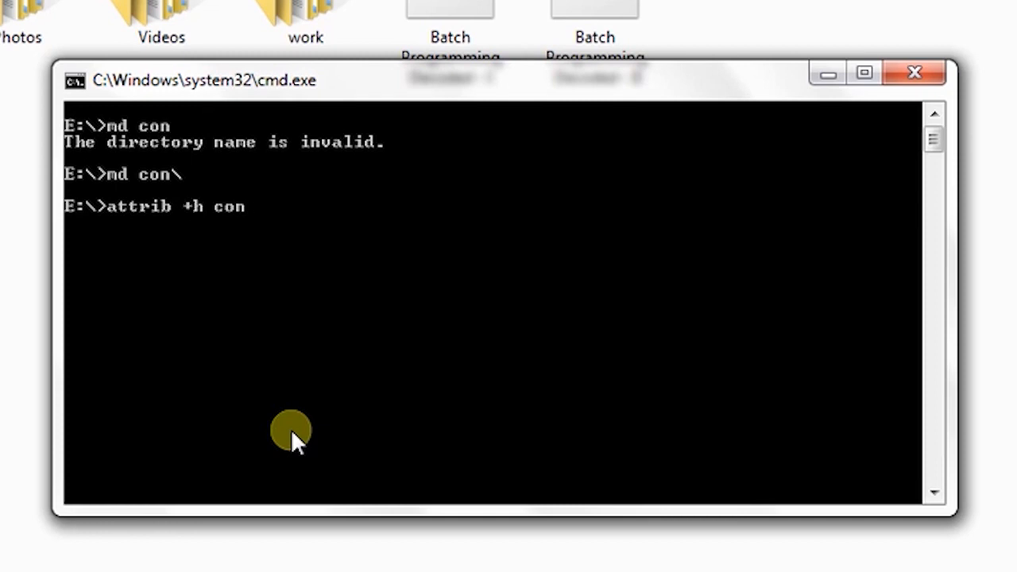
pyautogui.press('Enter')
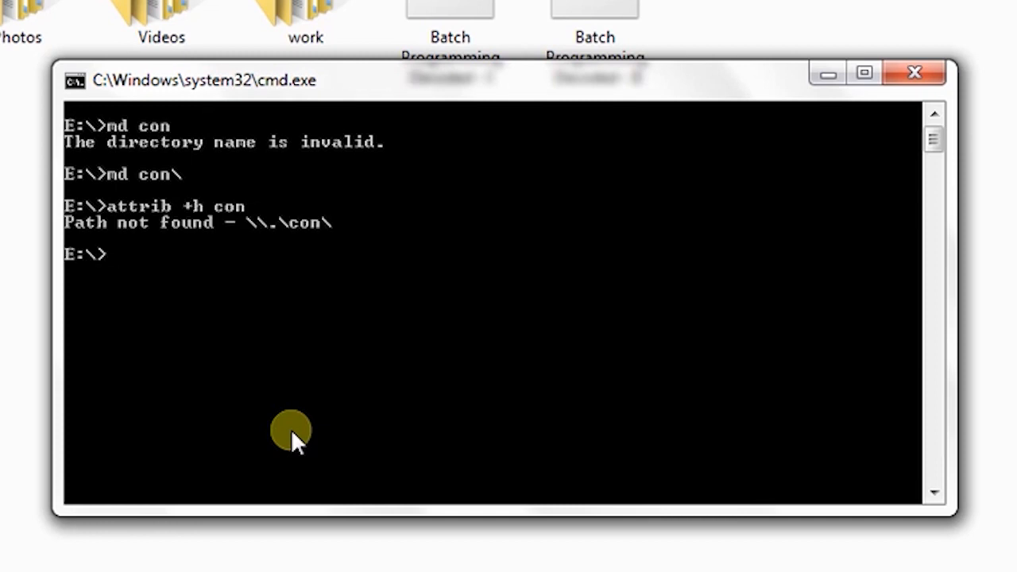
pyautogui.write('attrib +h con\\')
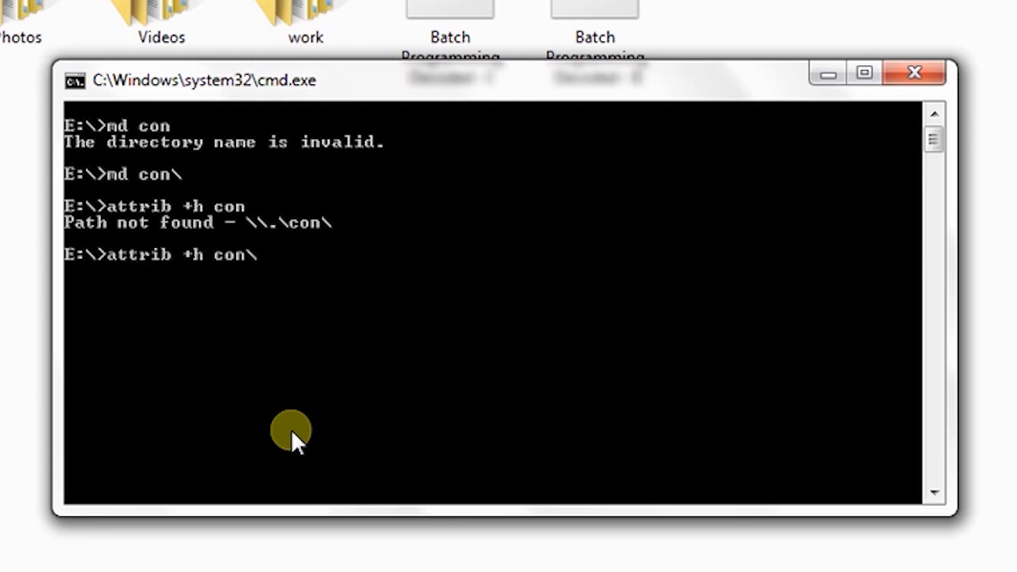
pyautogui.press('enter')
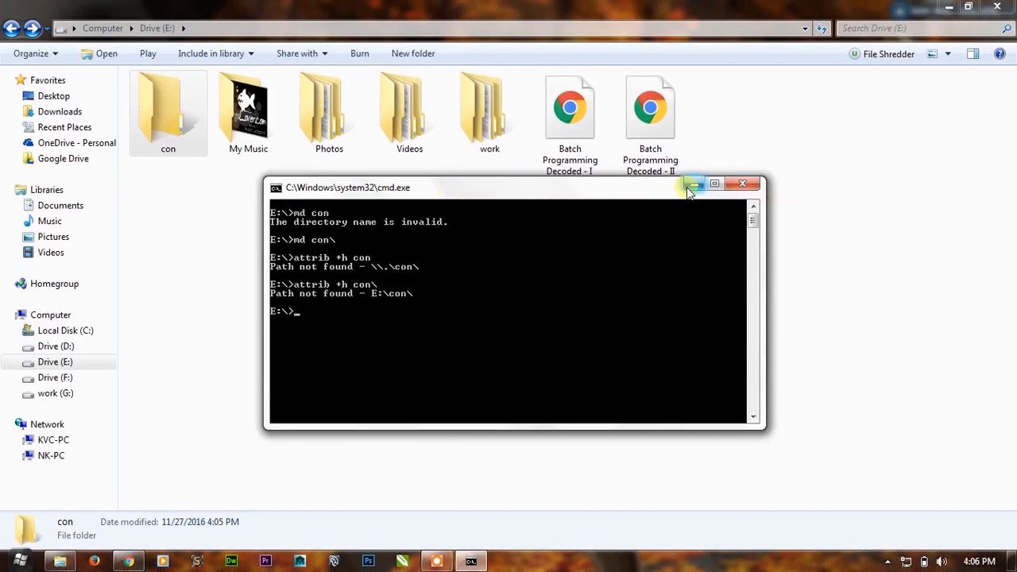
pyautogui.click(168, 112)
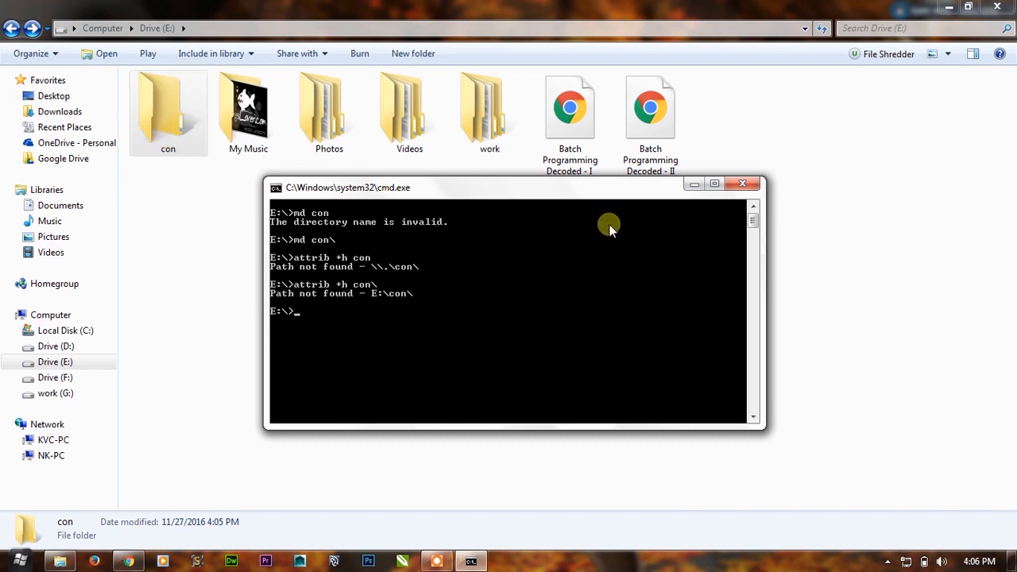
pyautogui.moveTo(725, 219)
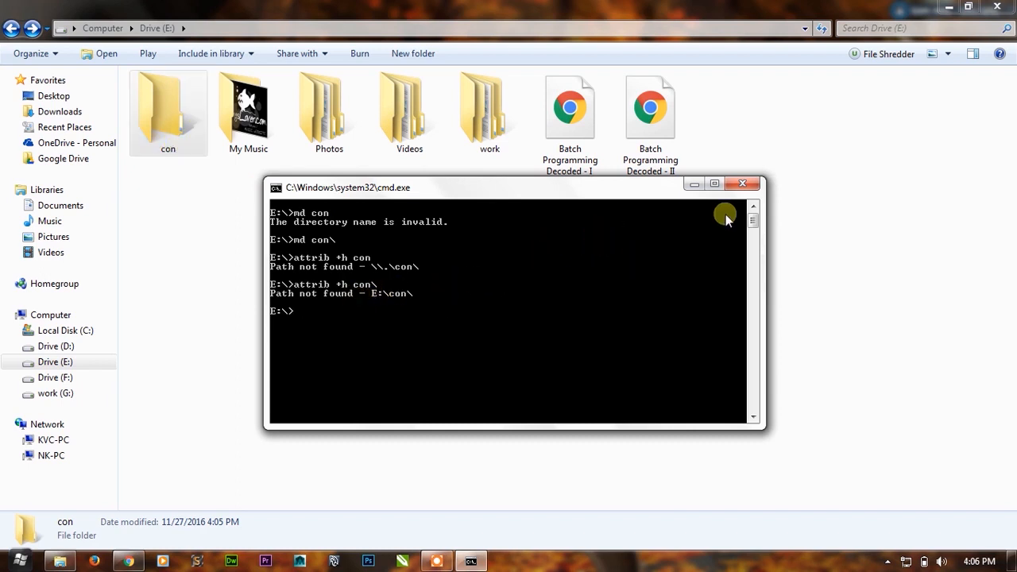
pyautogui.moveTo(742, 183)
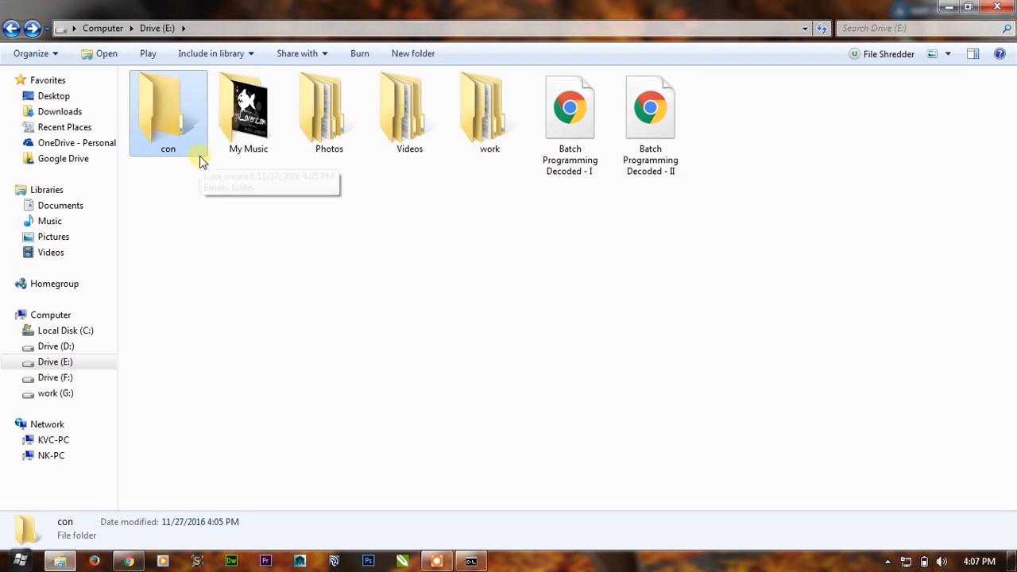
pyautogui.doubleClick(167, 112)
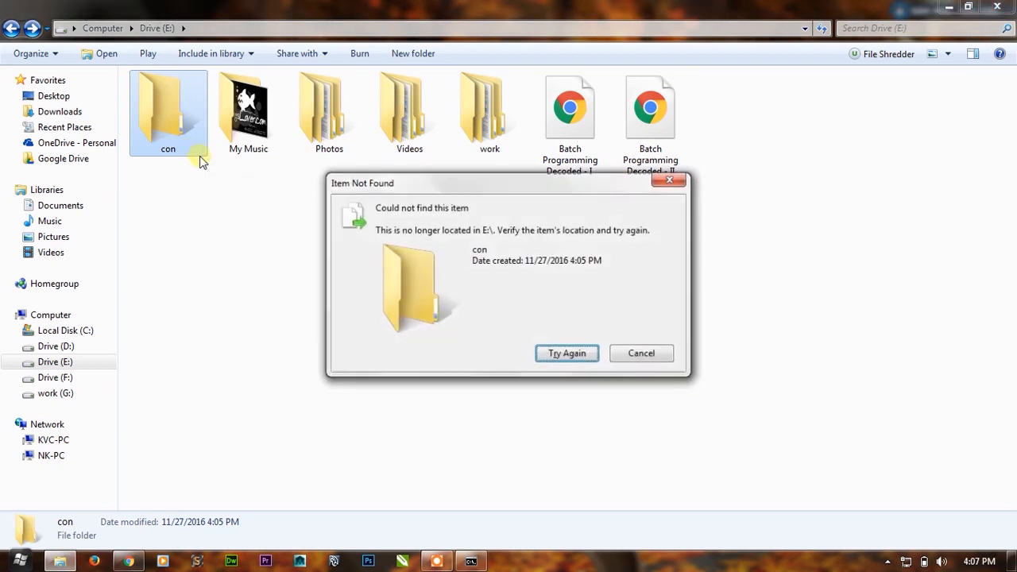
pyautogui.click(641, 353)
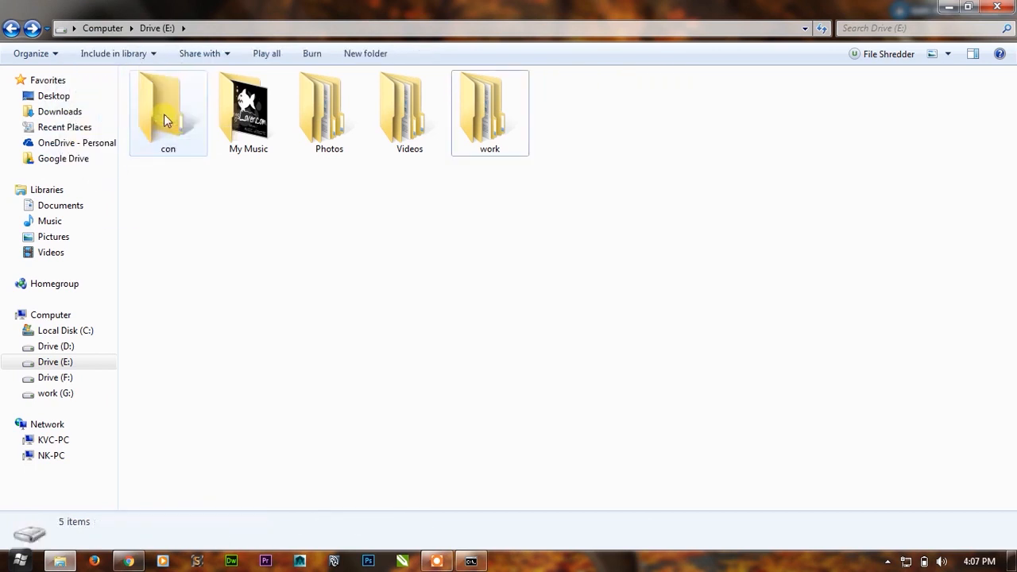
pyautogui.click(168, 107)
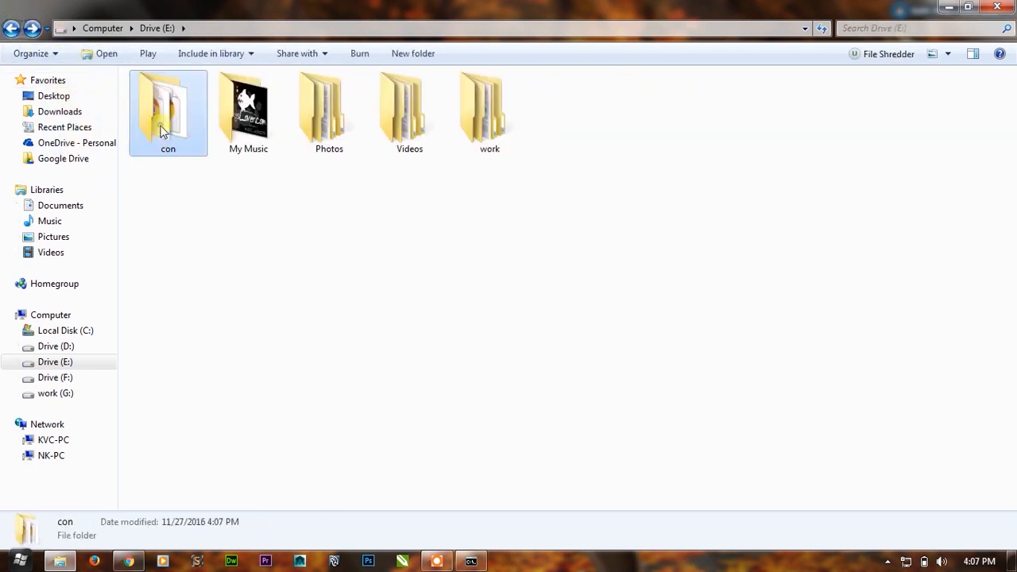
pyautogui.doubleClick(168, 111)
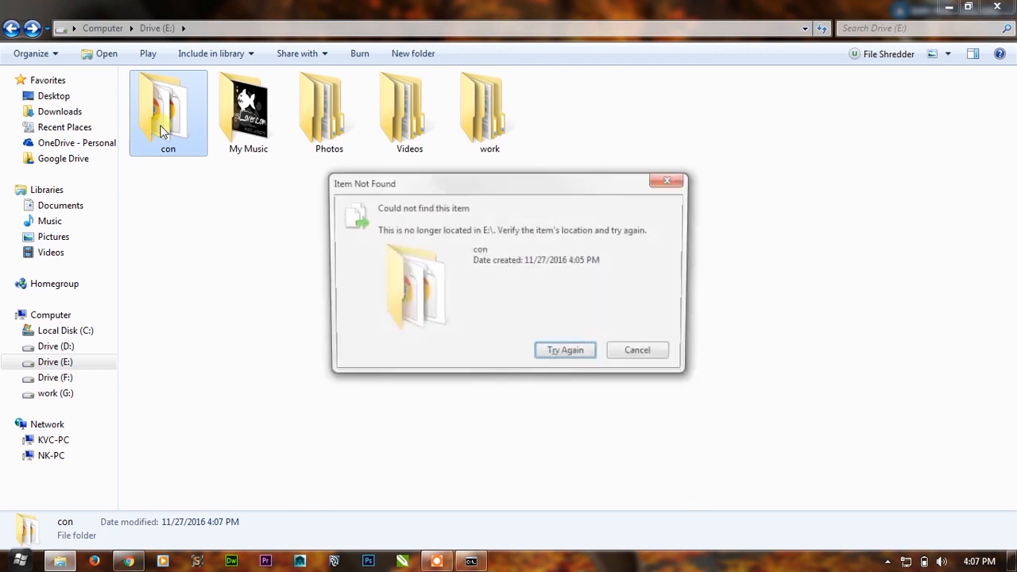
pyautogui.click(637, 350)
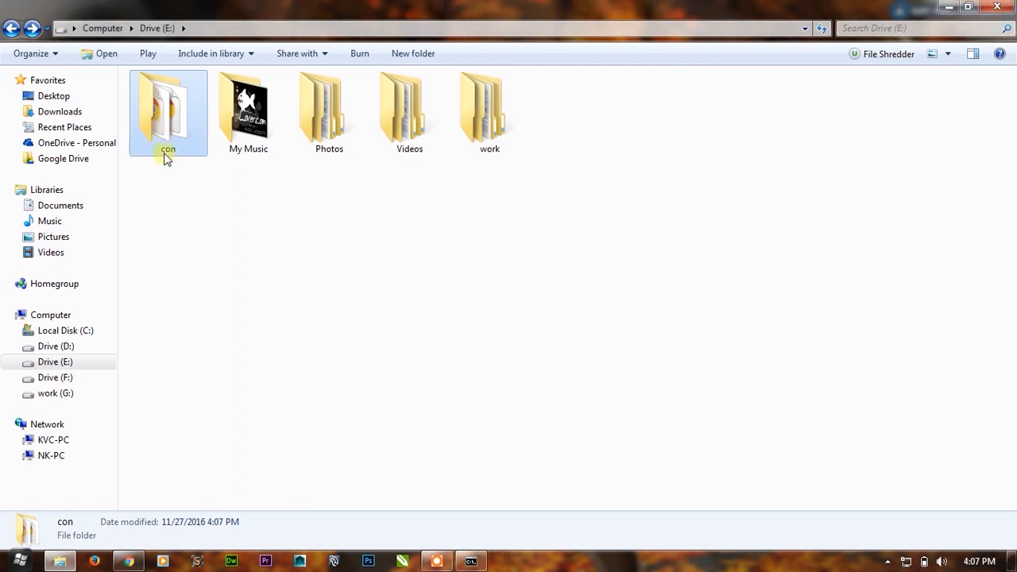
pyautogui.doubleClick(168, 111)
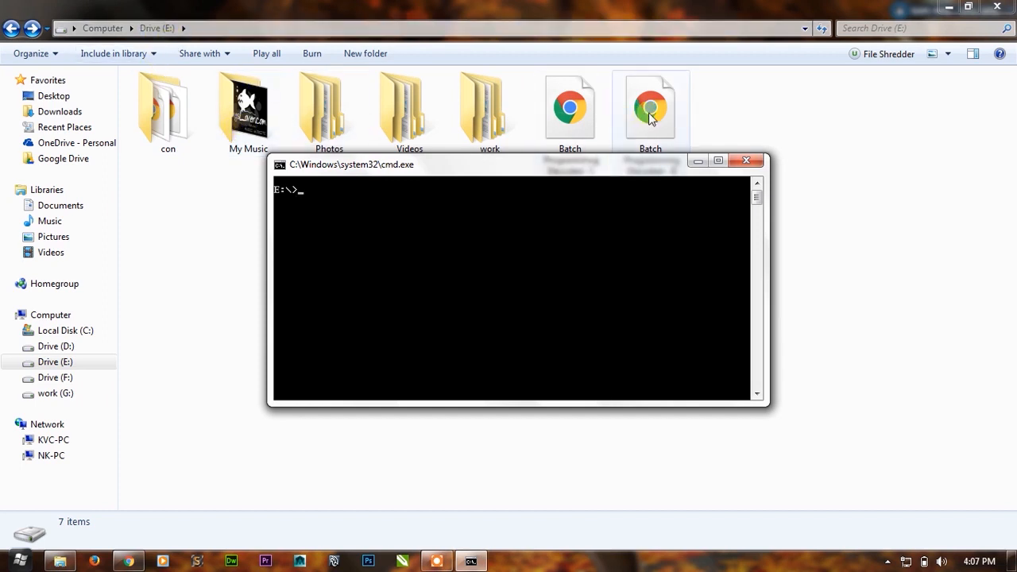
# Delete the con folder with 'rd con\' after 'rd con', then exit the console.
pyautogui.click(167, 112)
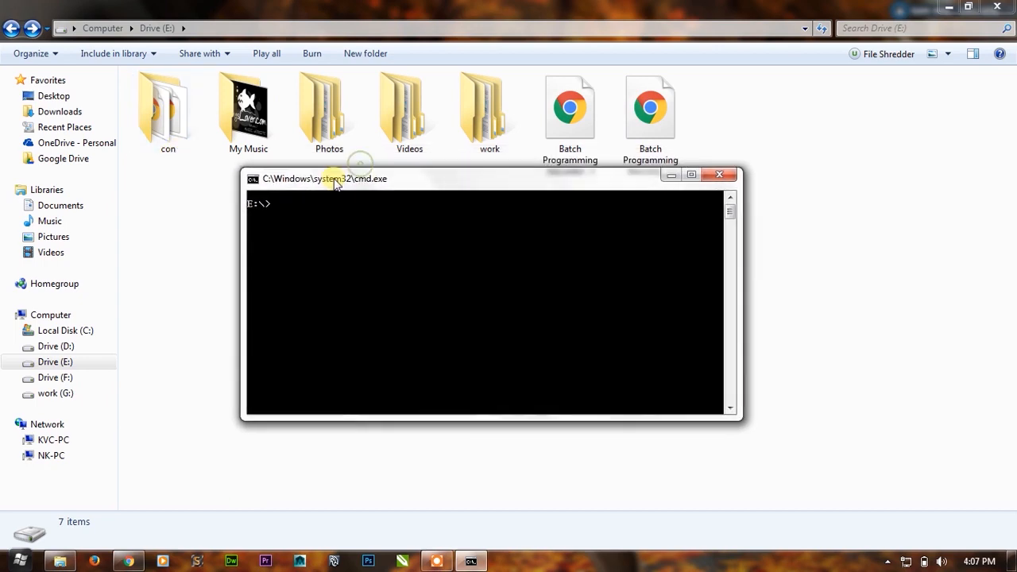
pyautogui.moveTo(325, 178); pyautogui.dragTo(309, 171)
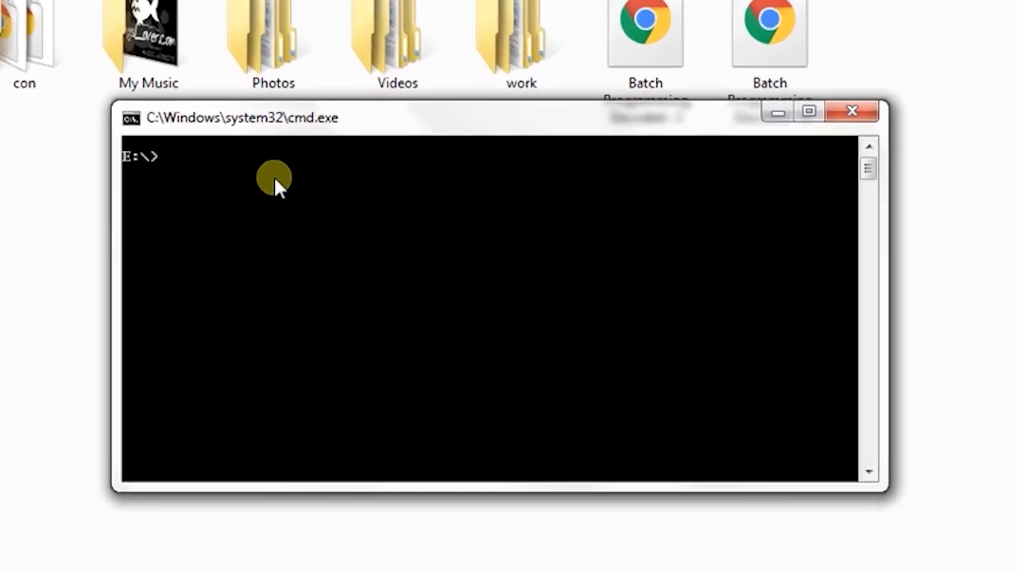
pyautogui.write('rd')
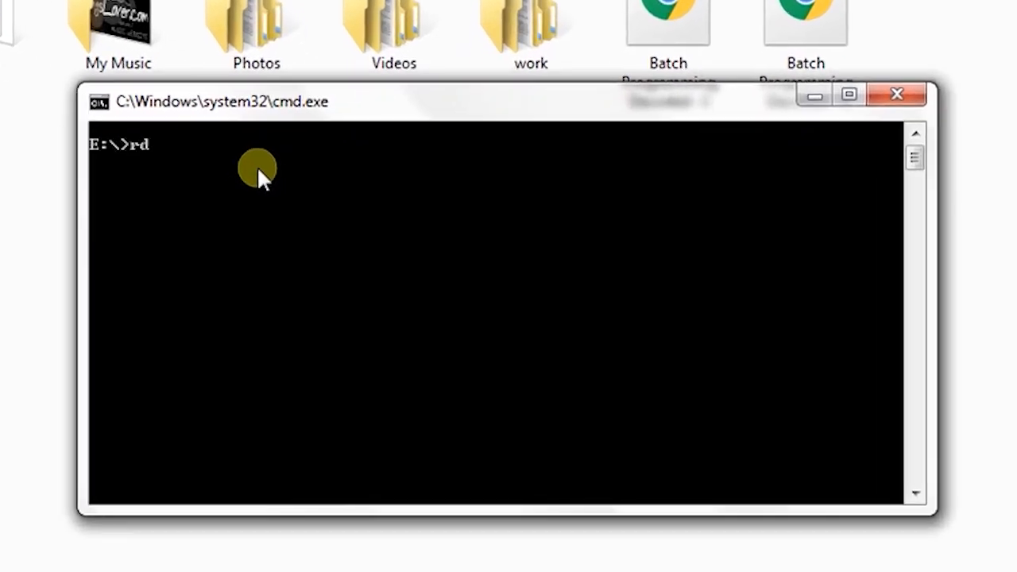
pyautogui.write('con')
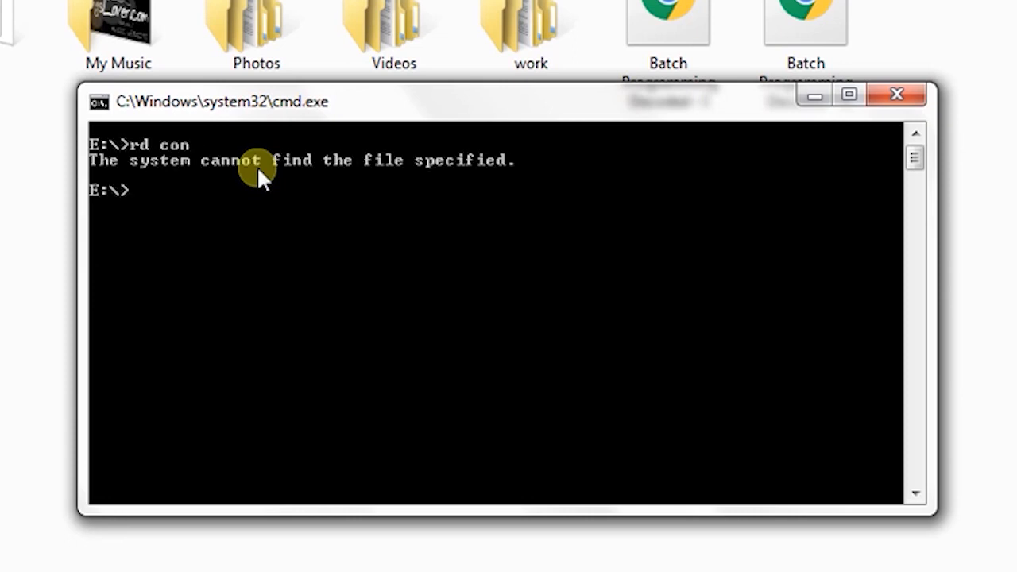
pyautogui.write('rd con\\')
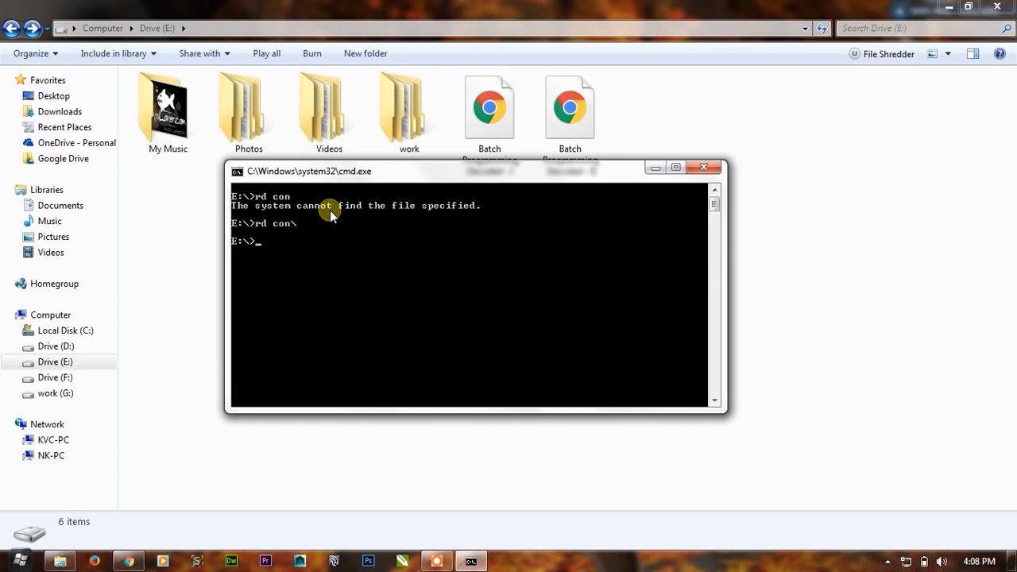
pyautogui.write('exit\\')
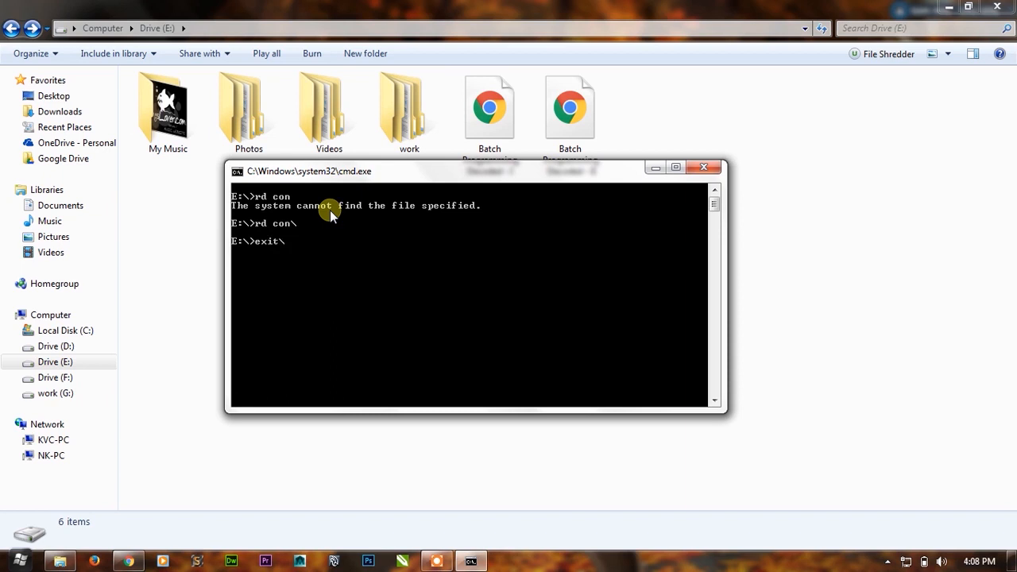
pyautogui.click(702, 167)
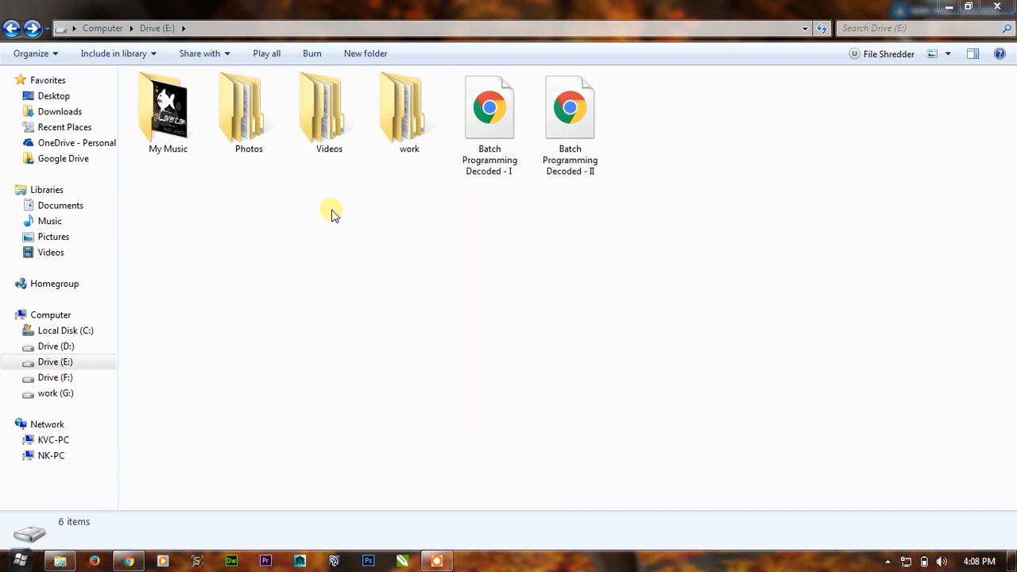
pyautogui.moveTo(823, 155)
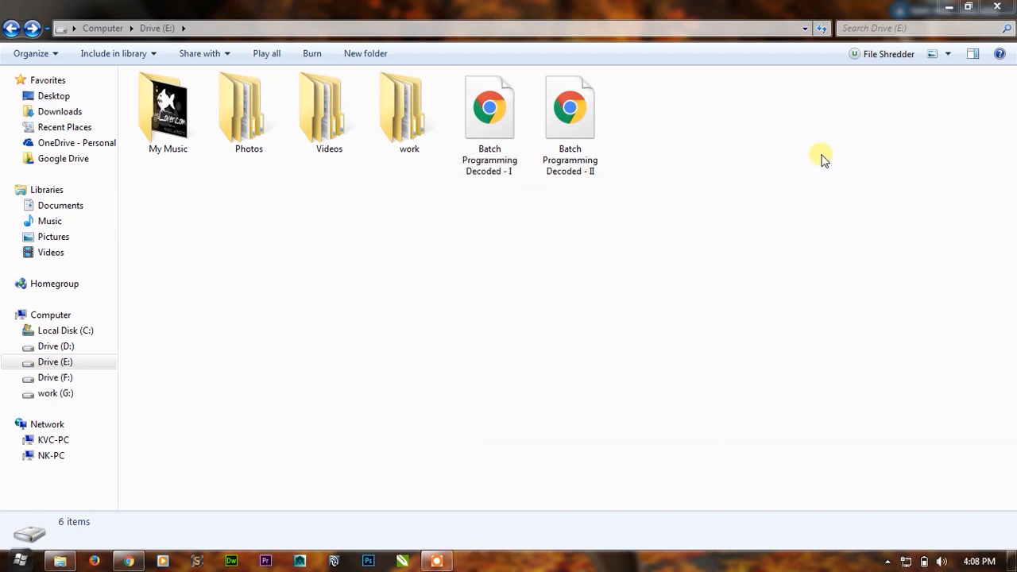
pyautogui.moveTo(779, 14)
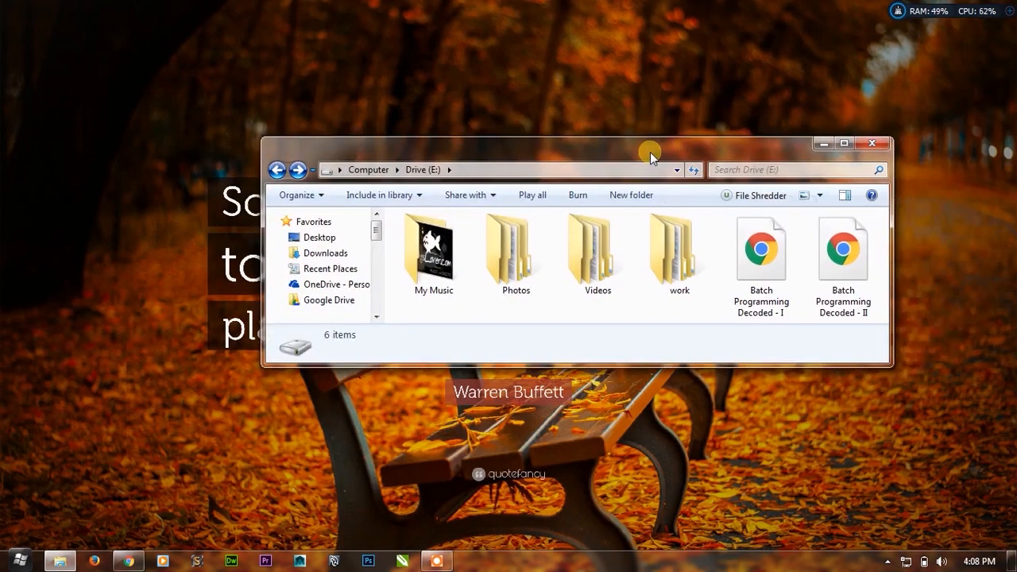
# Move the restored Drive E: window slightly up on the desktop.
pyautogui.moveTo(651, 152); pyautogui.dragTo(628, 119)
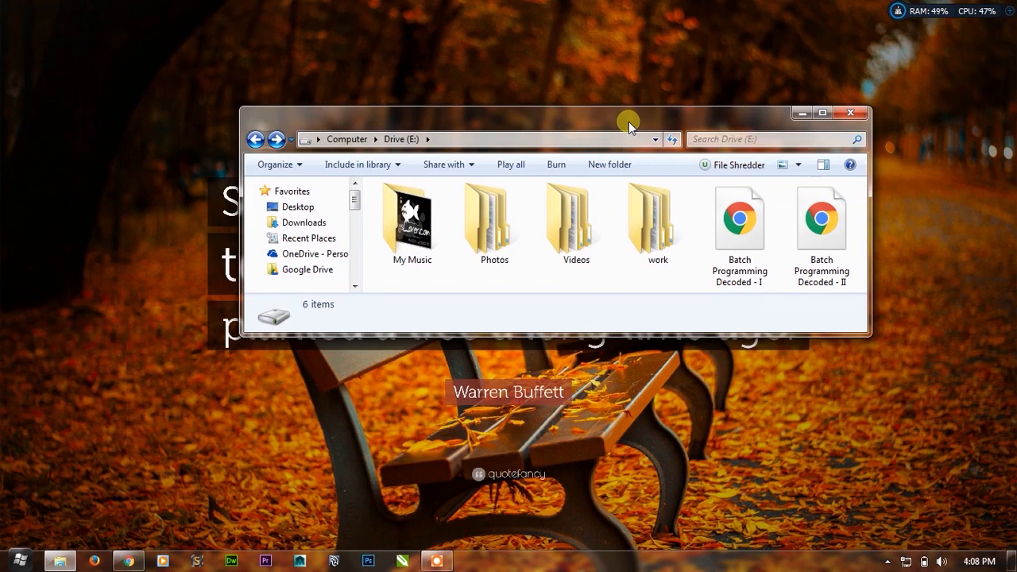